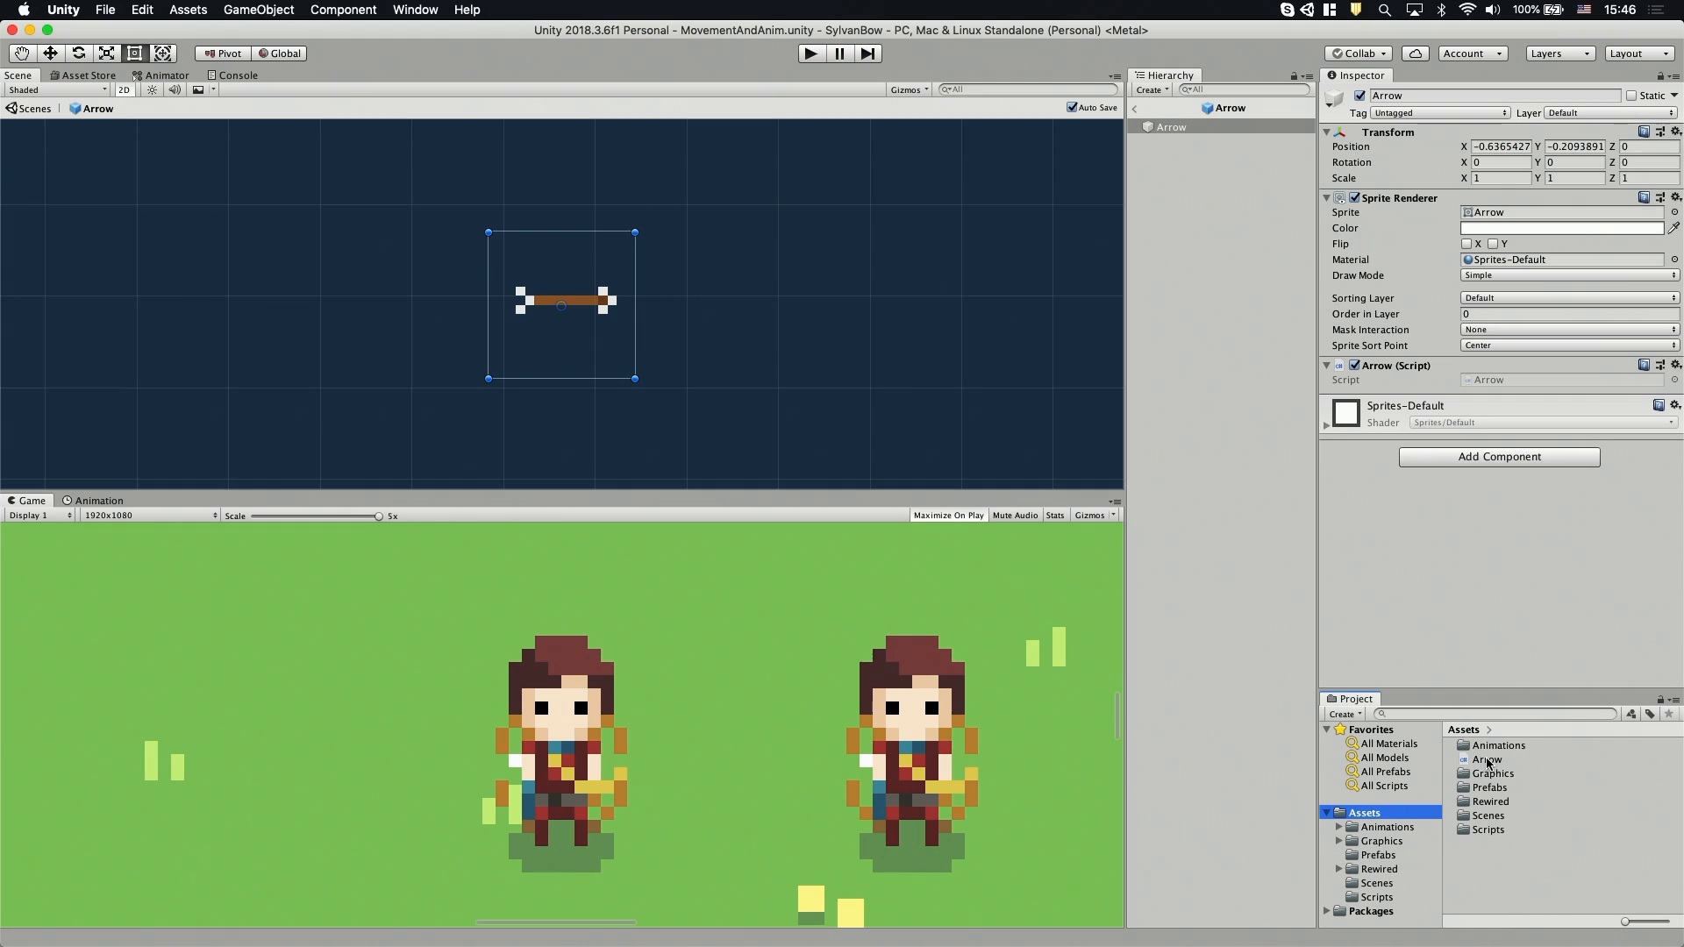
# Open Arrow.cs from the Arrow (Script) component for editing
pyautogui.click(1375, 897)
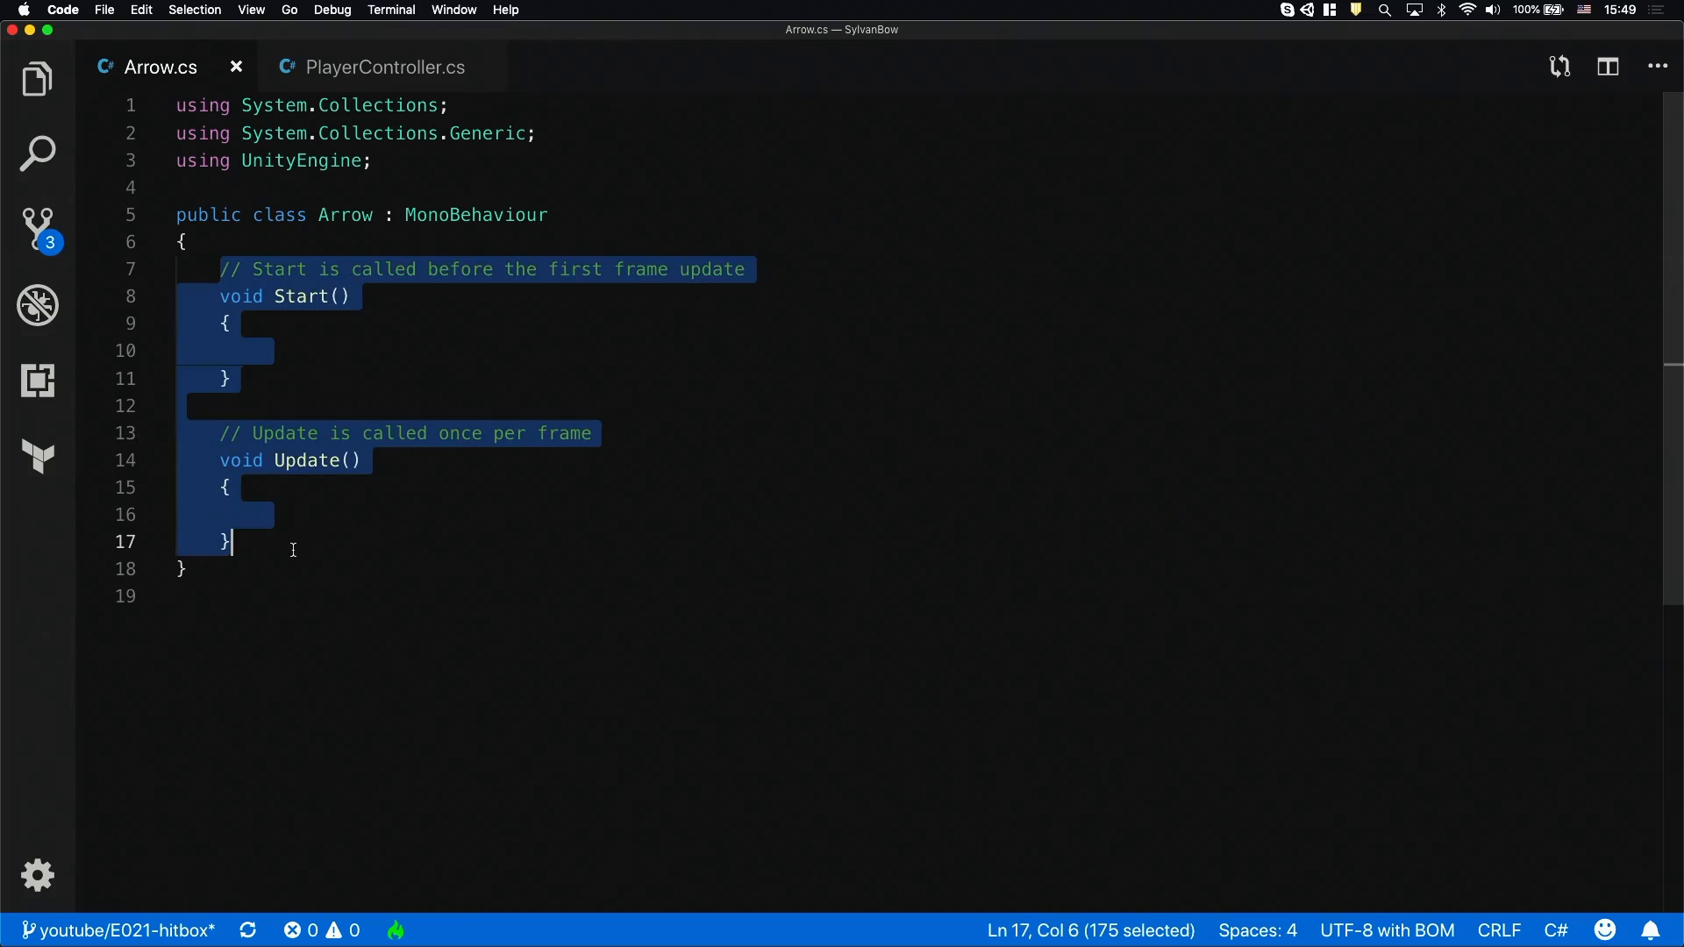
# Replace the template Start/Update methods with a public Vector2 velocity field
pyautogui.press('Delete')
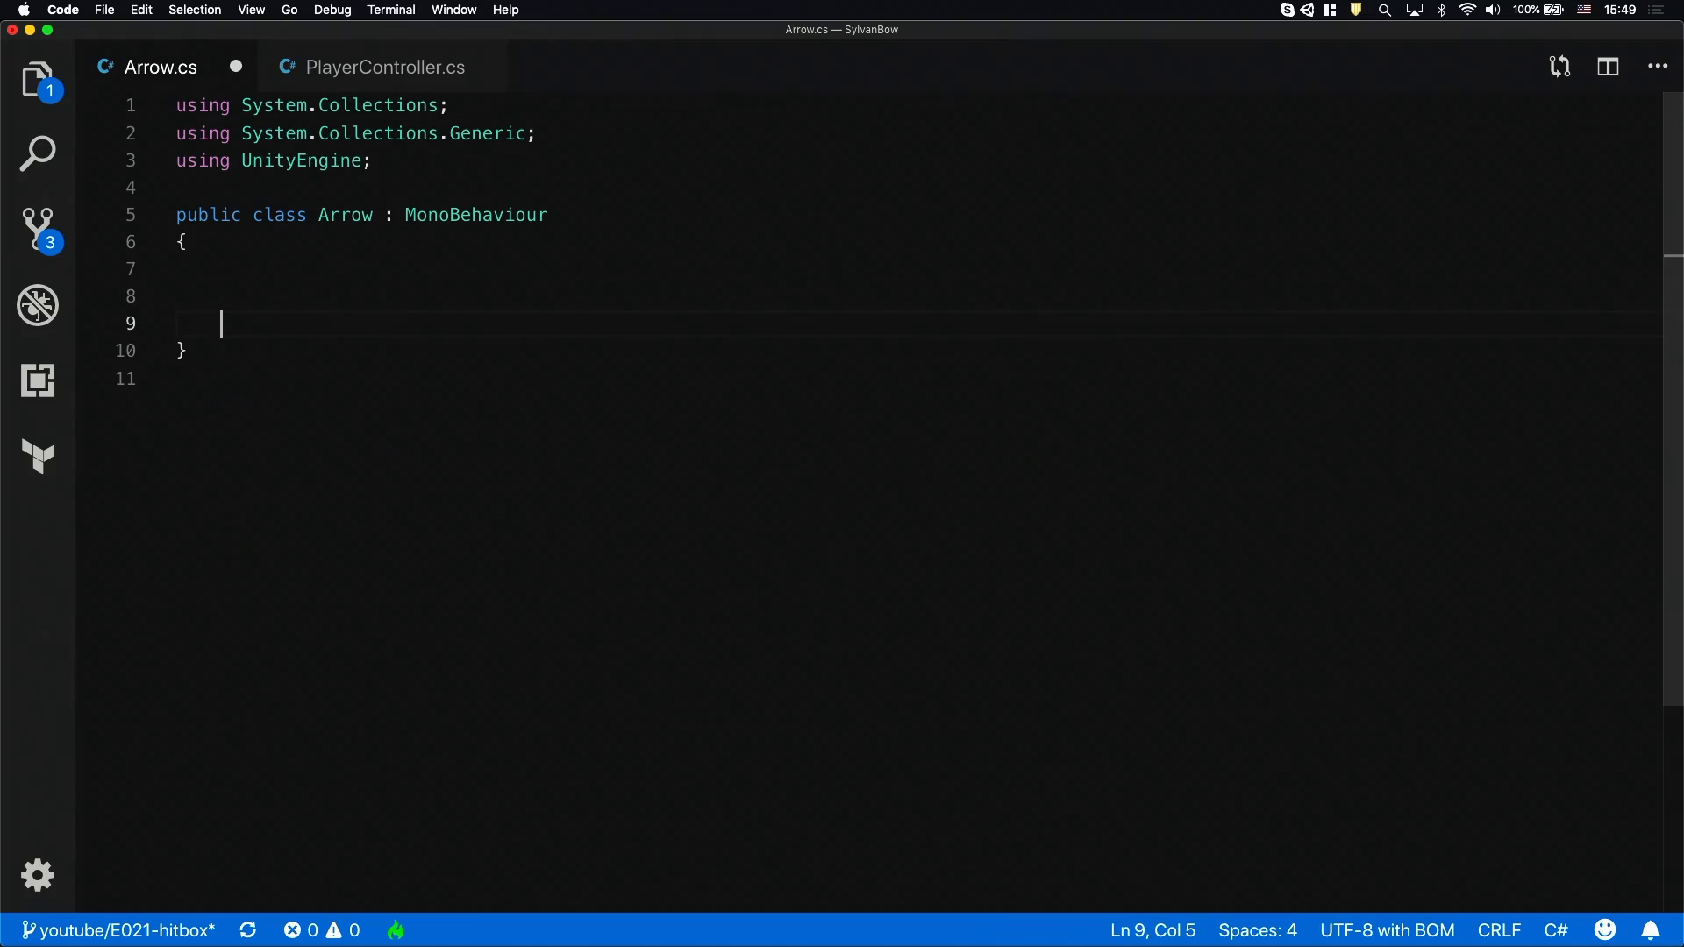
pyautogui.write('public Vector2 velocity = new Vector2(0.0f, 0.0')
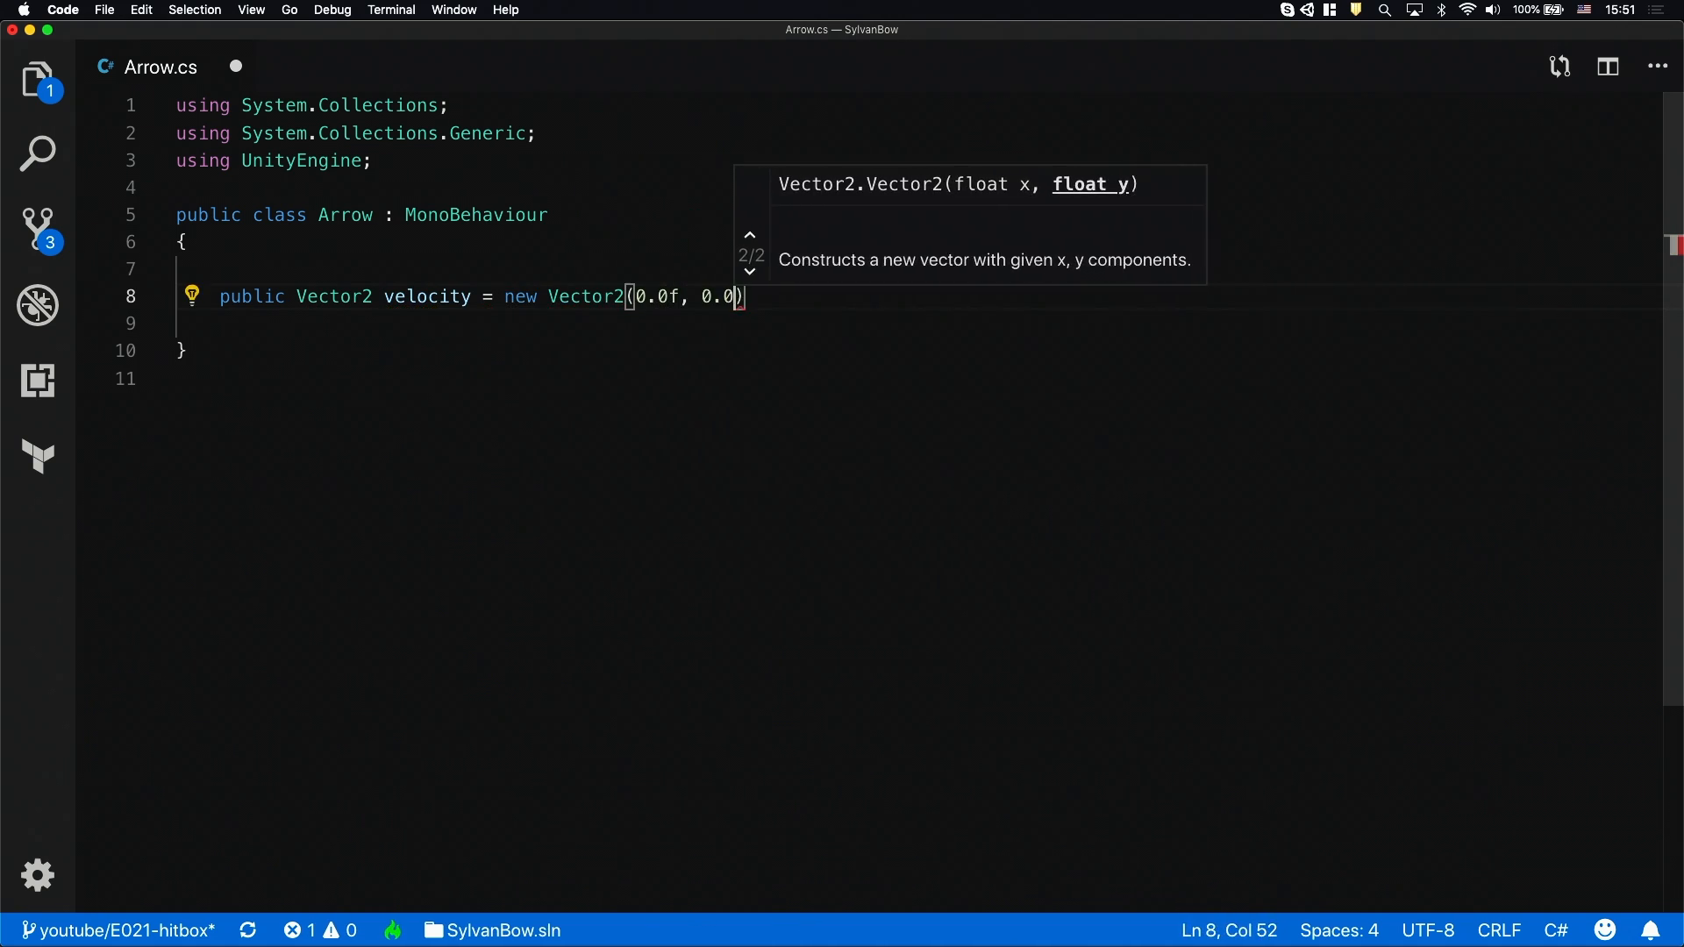
pyautogui.write('f);')
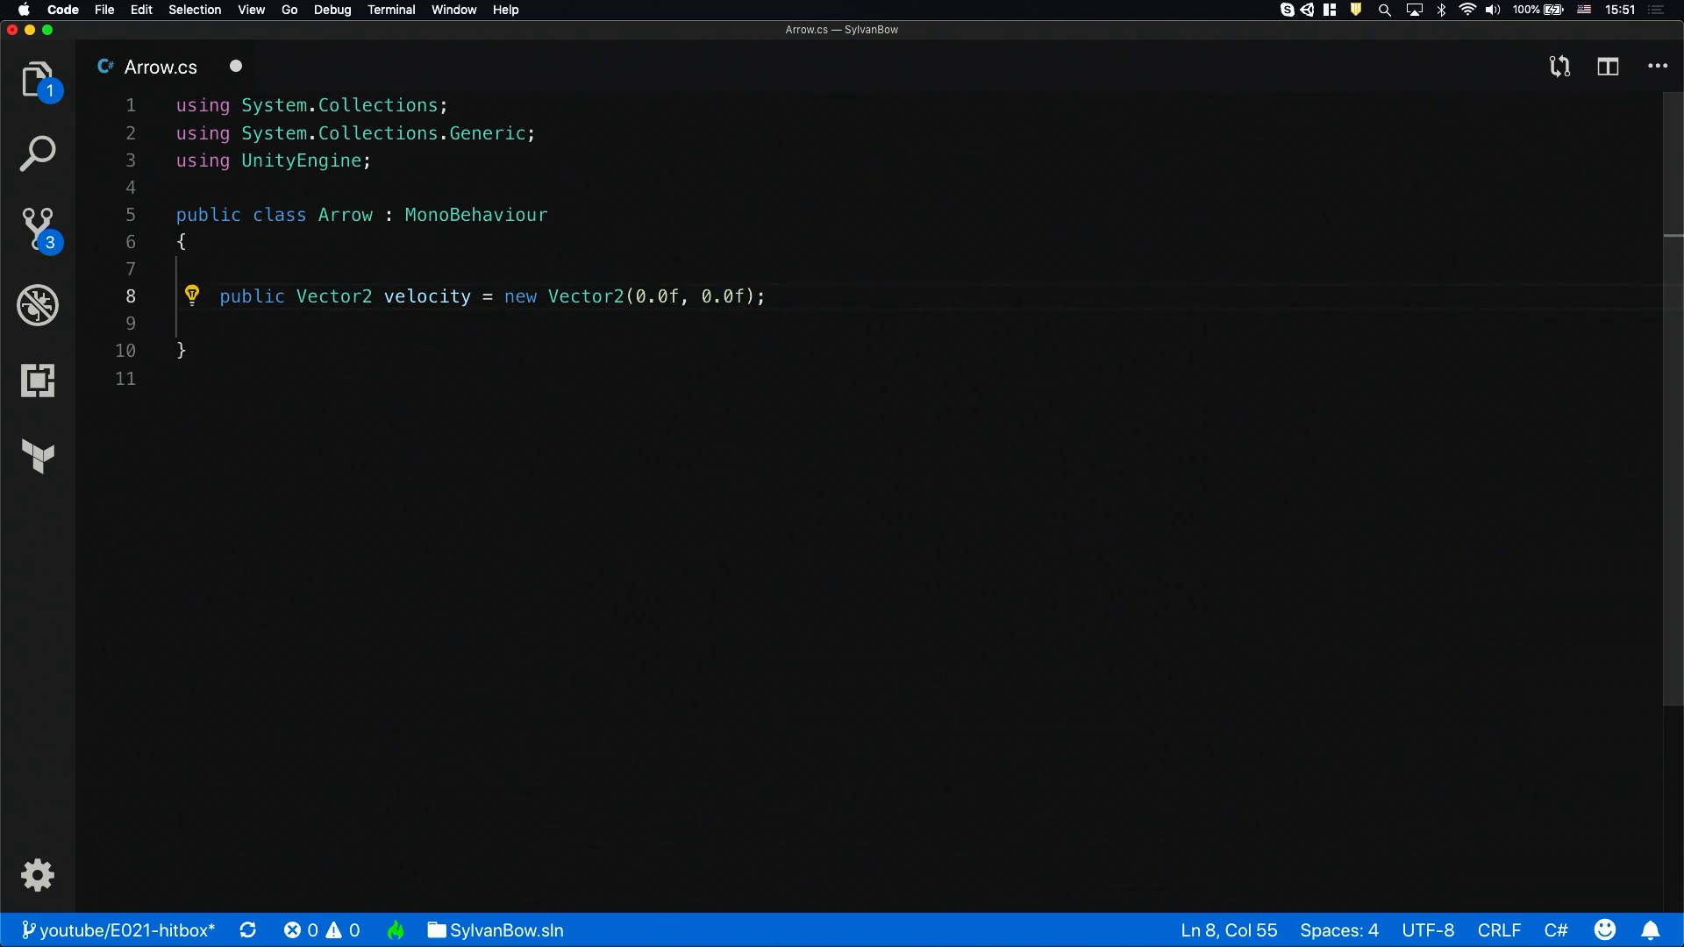
pyautogui.press('enter')
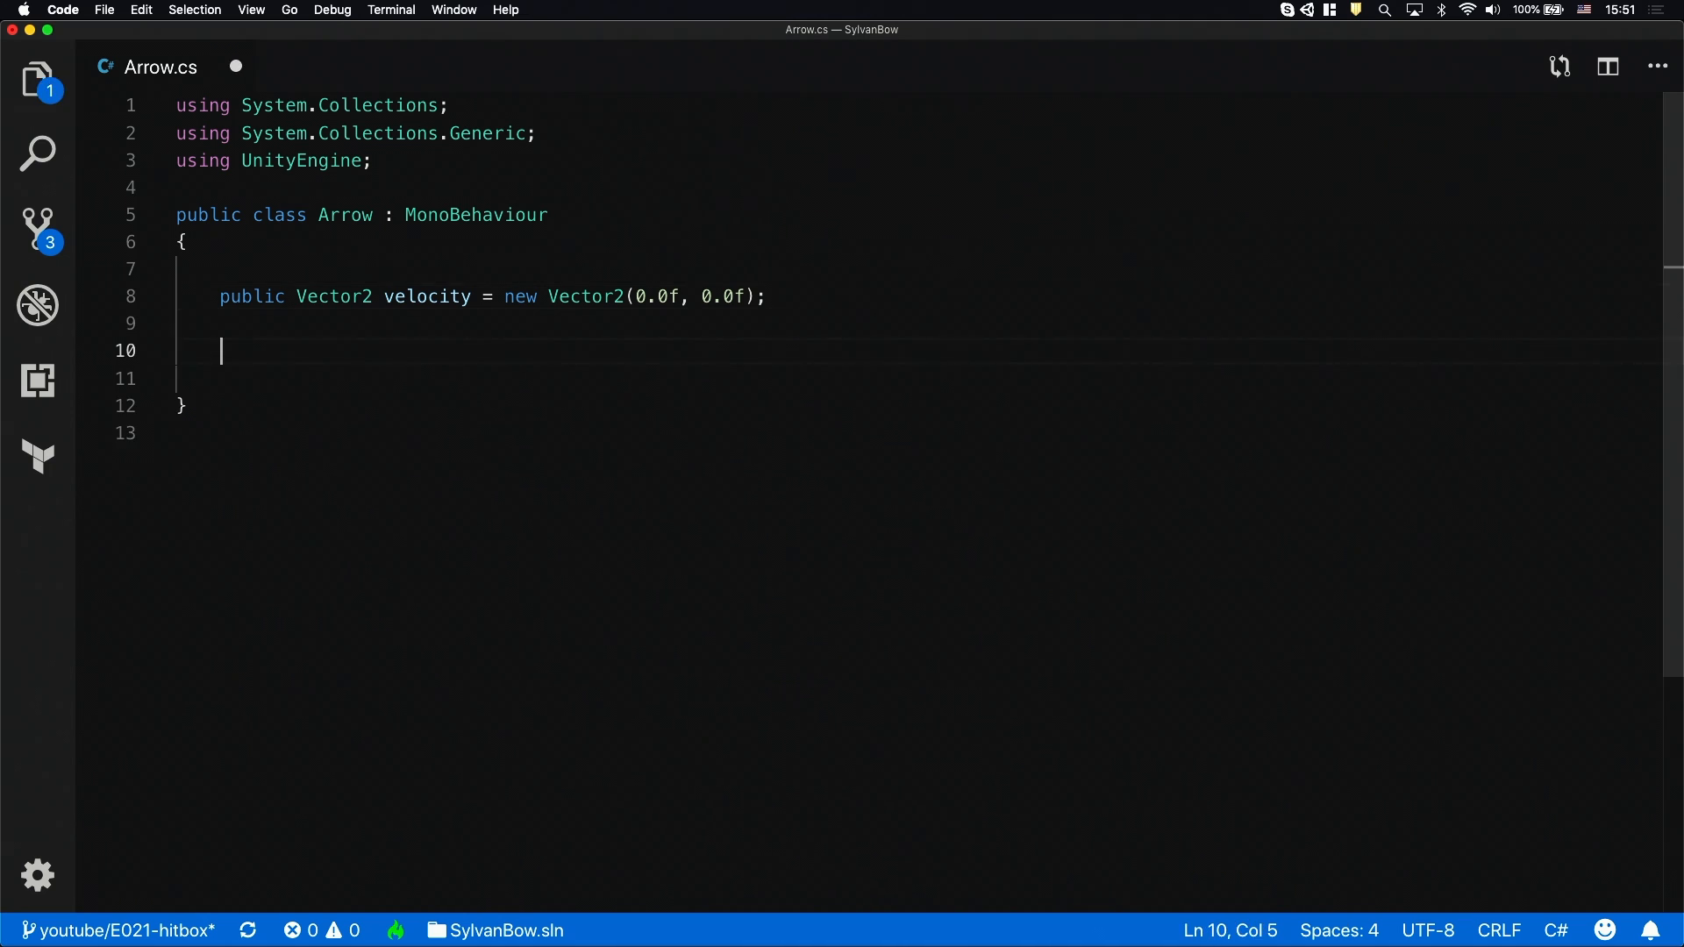
# Add an Update method reading currentPosition as a Vector2 from the transform
pyautogui.write('void Updat')
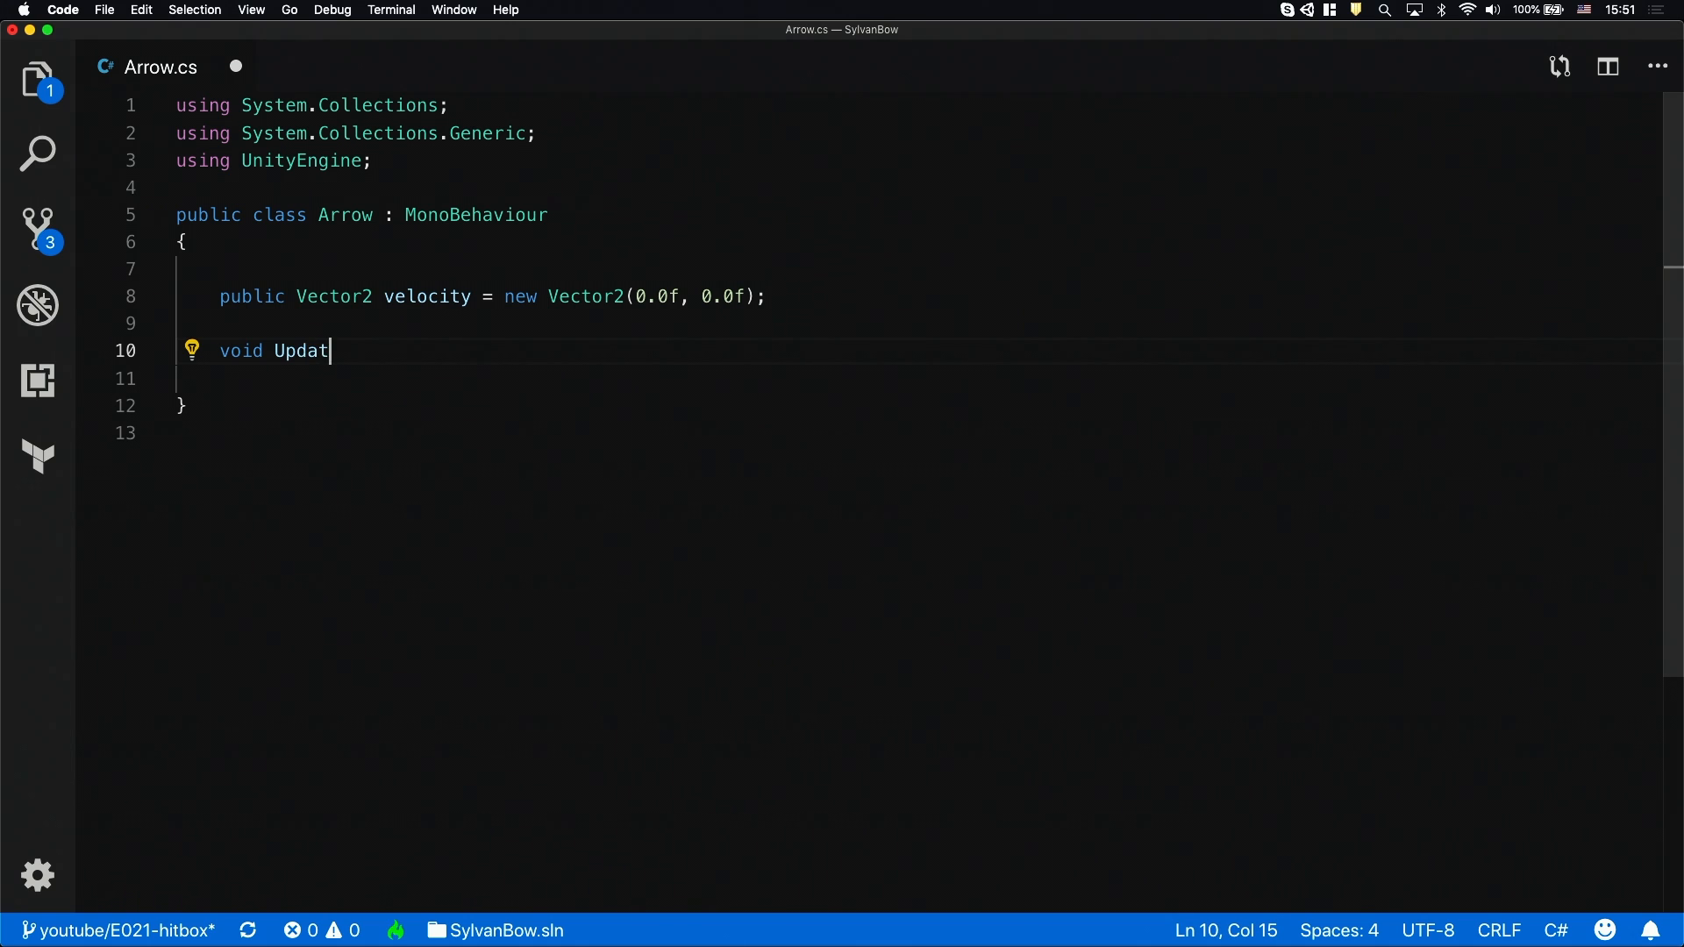
pyautogui.write('e() {')
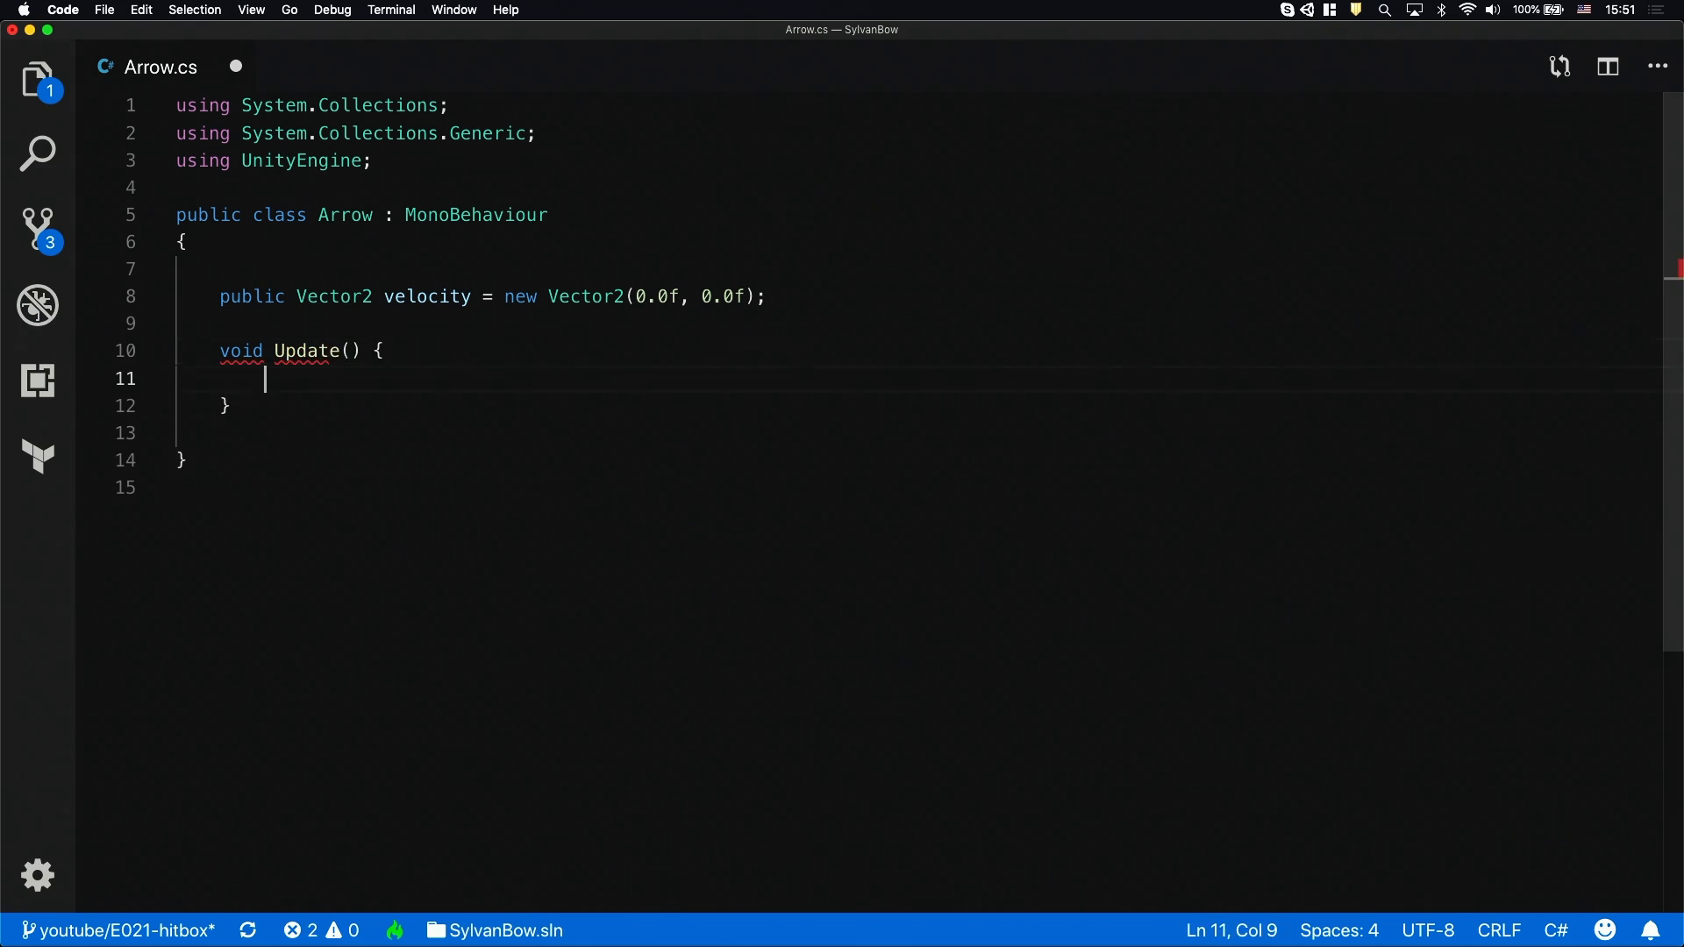
pyautogui.write('Vector2 currentPos')
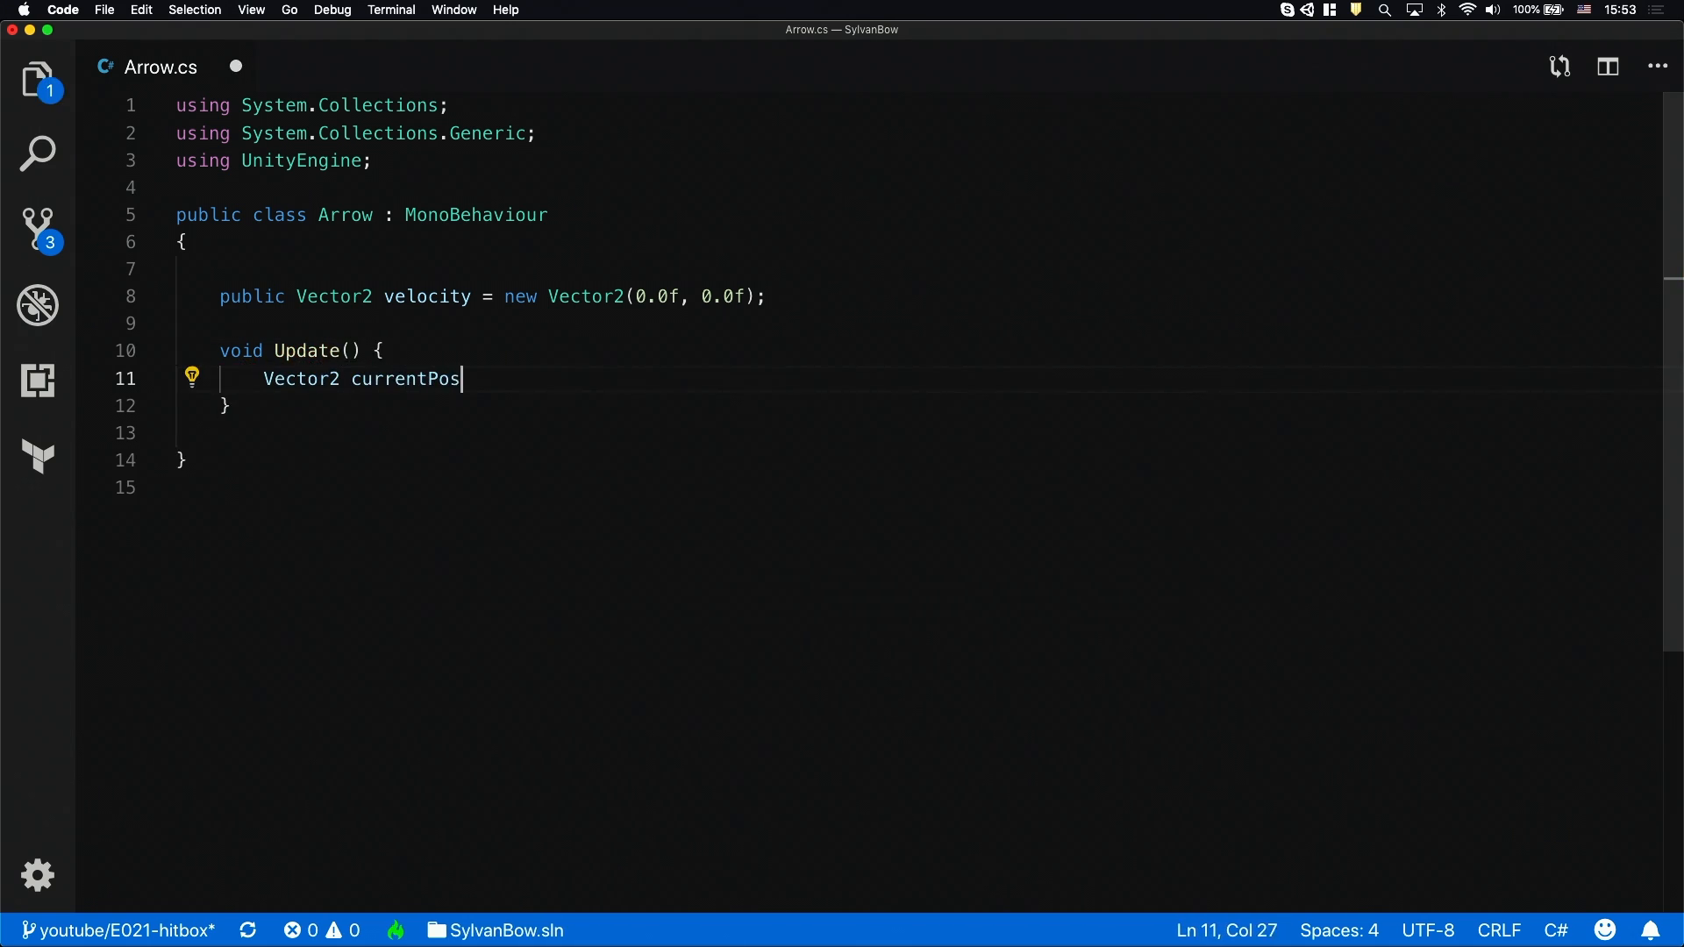
pyautogui.write('ition = new Vector2(transform.position.x, transform.position.y);')
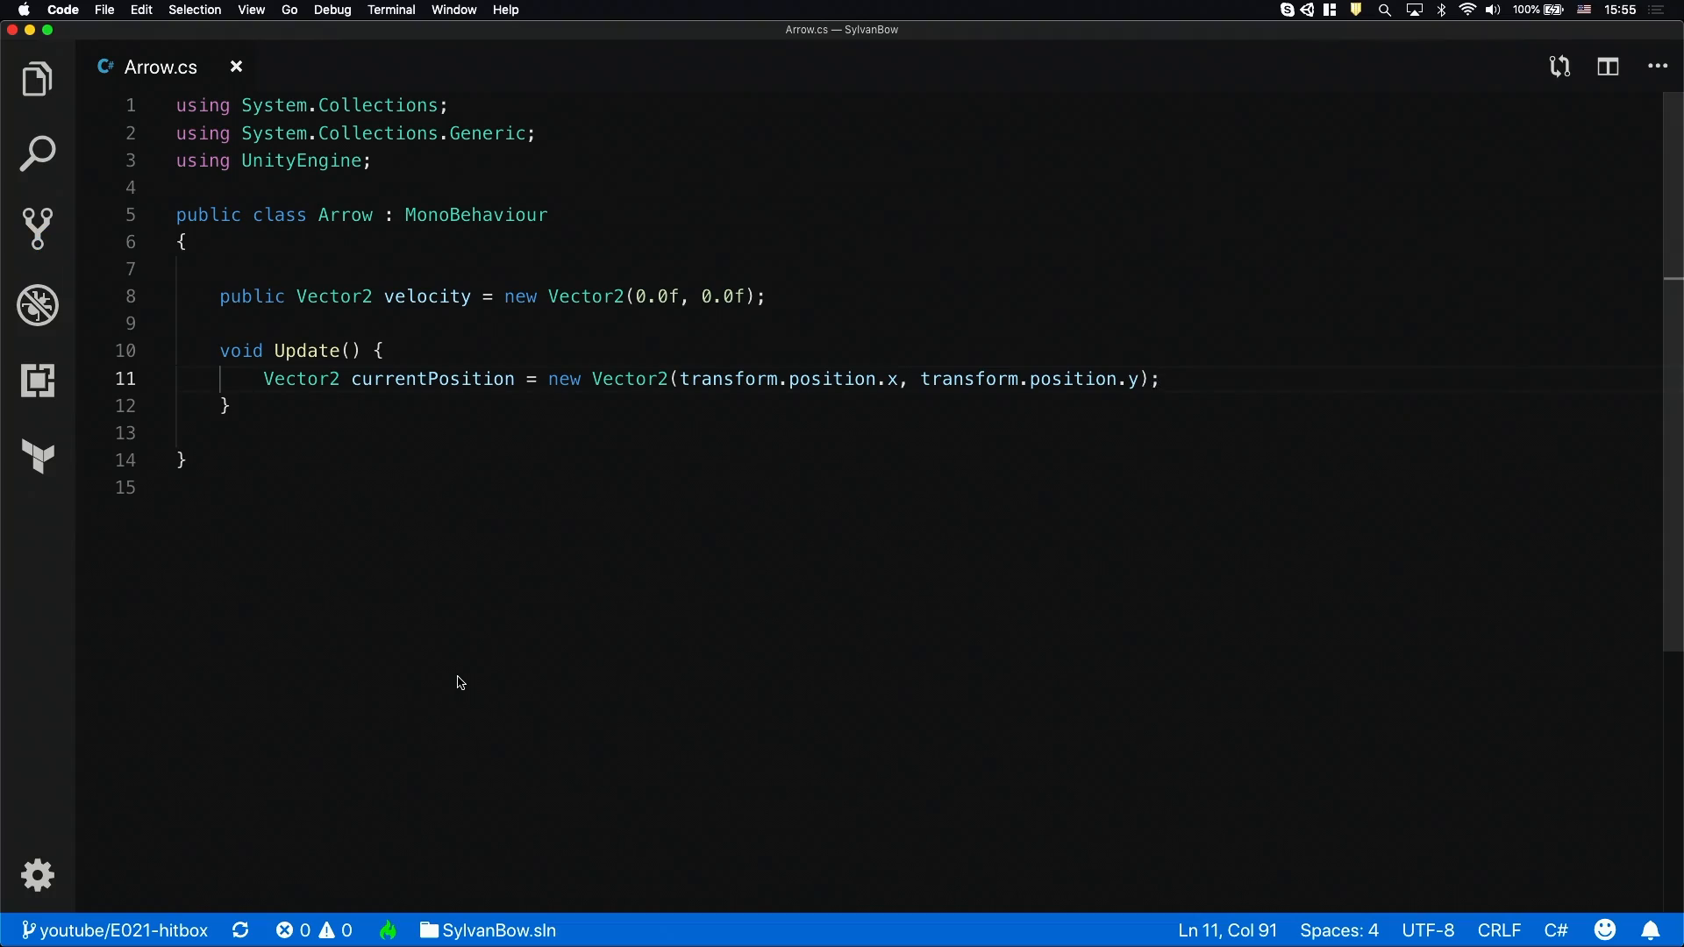
# Compute newPosition = currentPosition + velocity * Time.deltaTime in Update
pyautogui.write('Vector2')
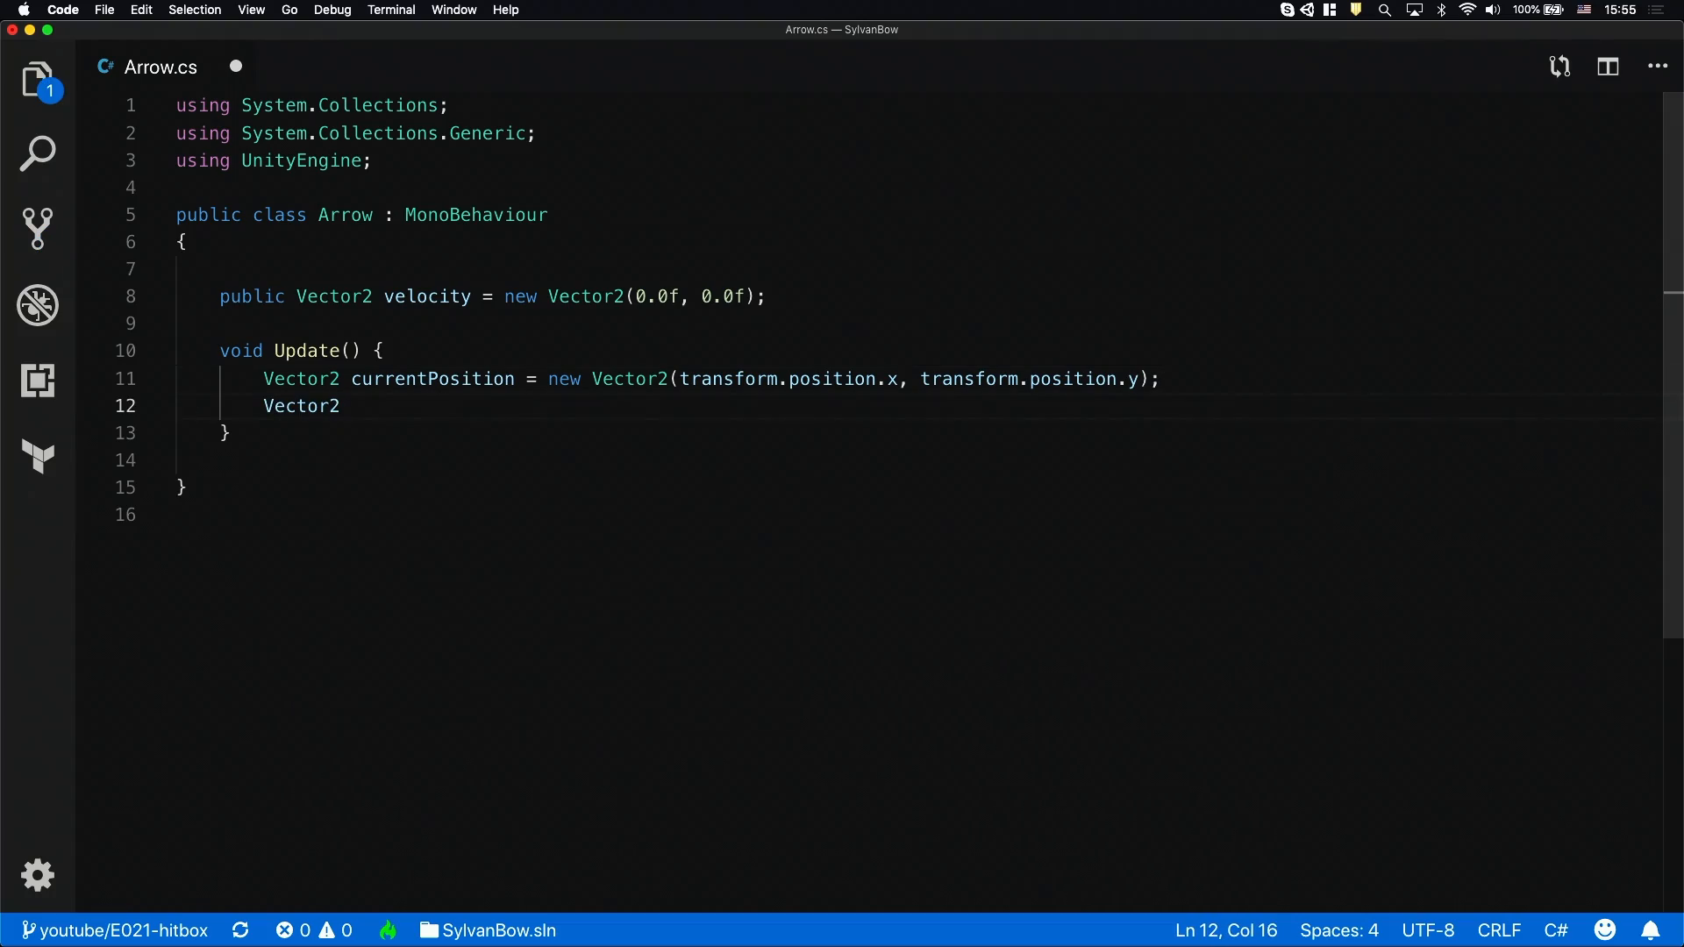
pyautogui.write('newPosi')
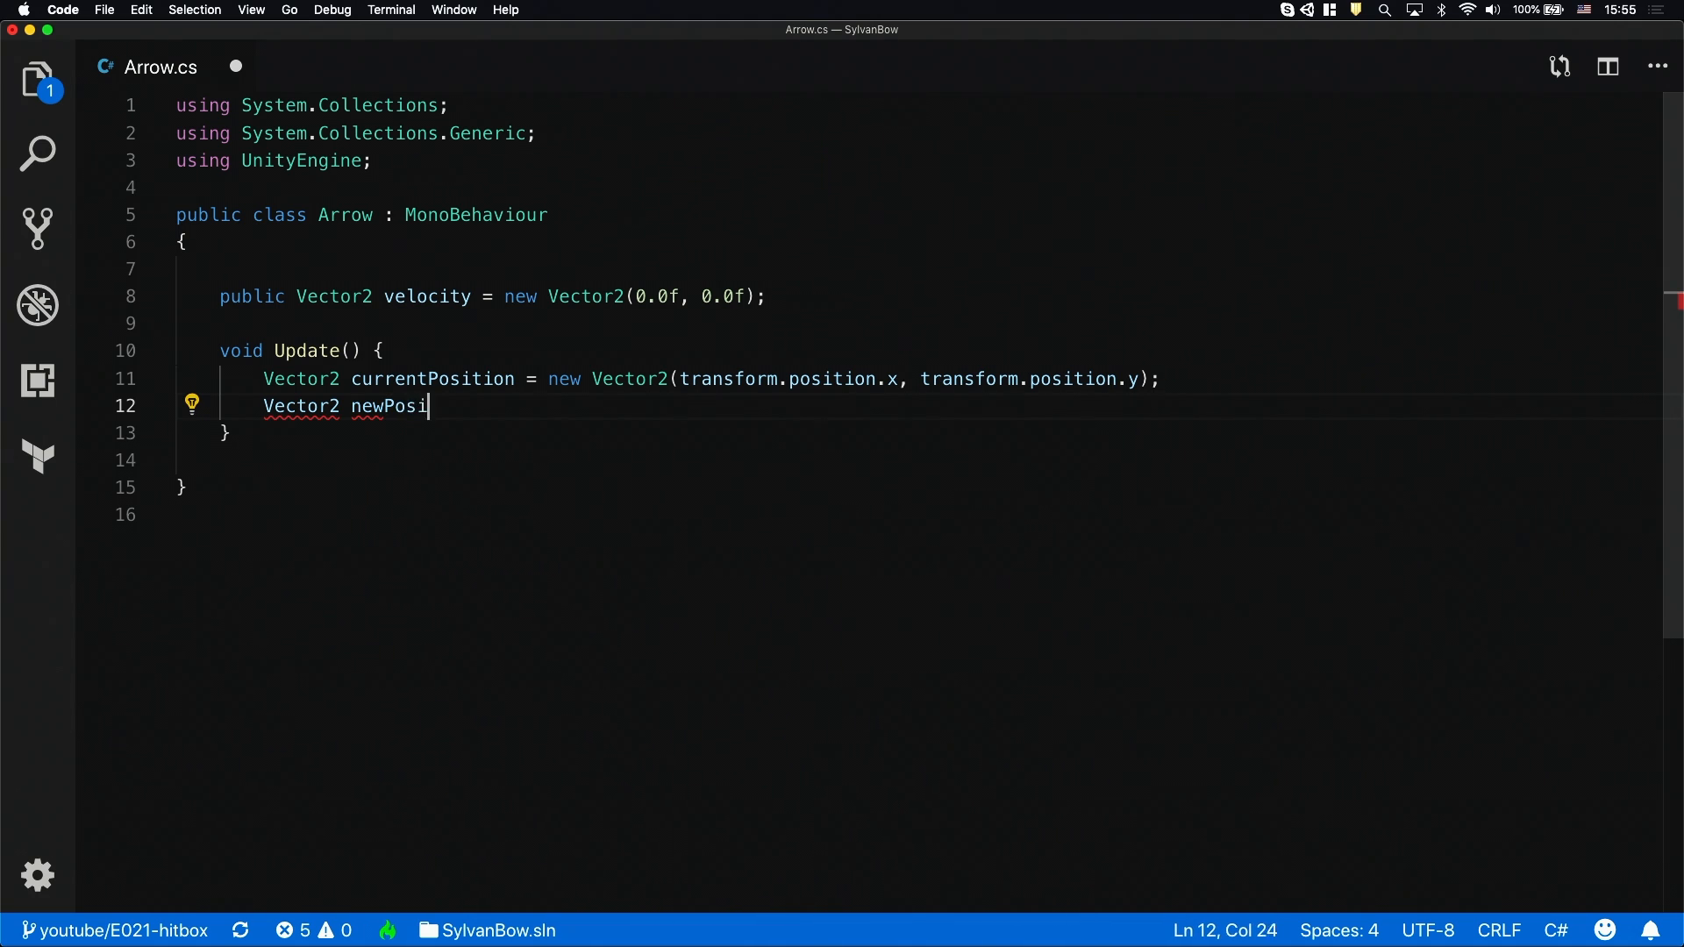
pyautogui.write('tion = c')
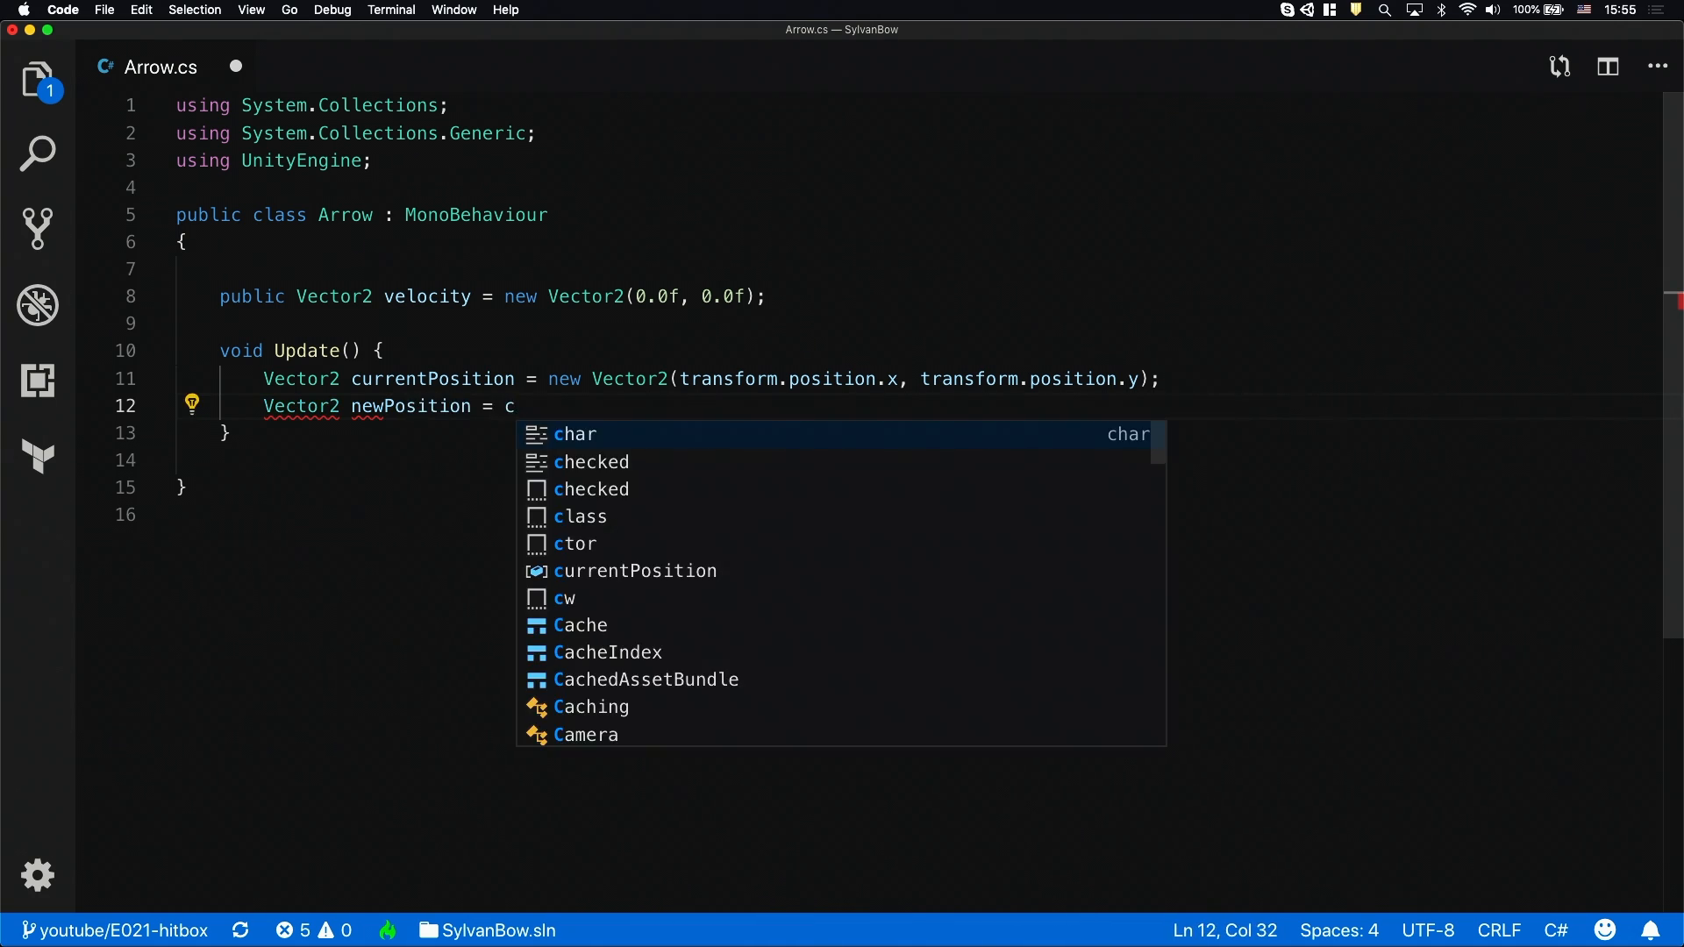
pyautogui.write('urrentPosition +')
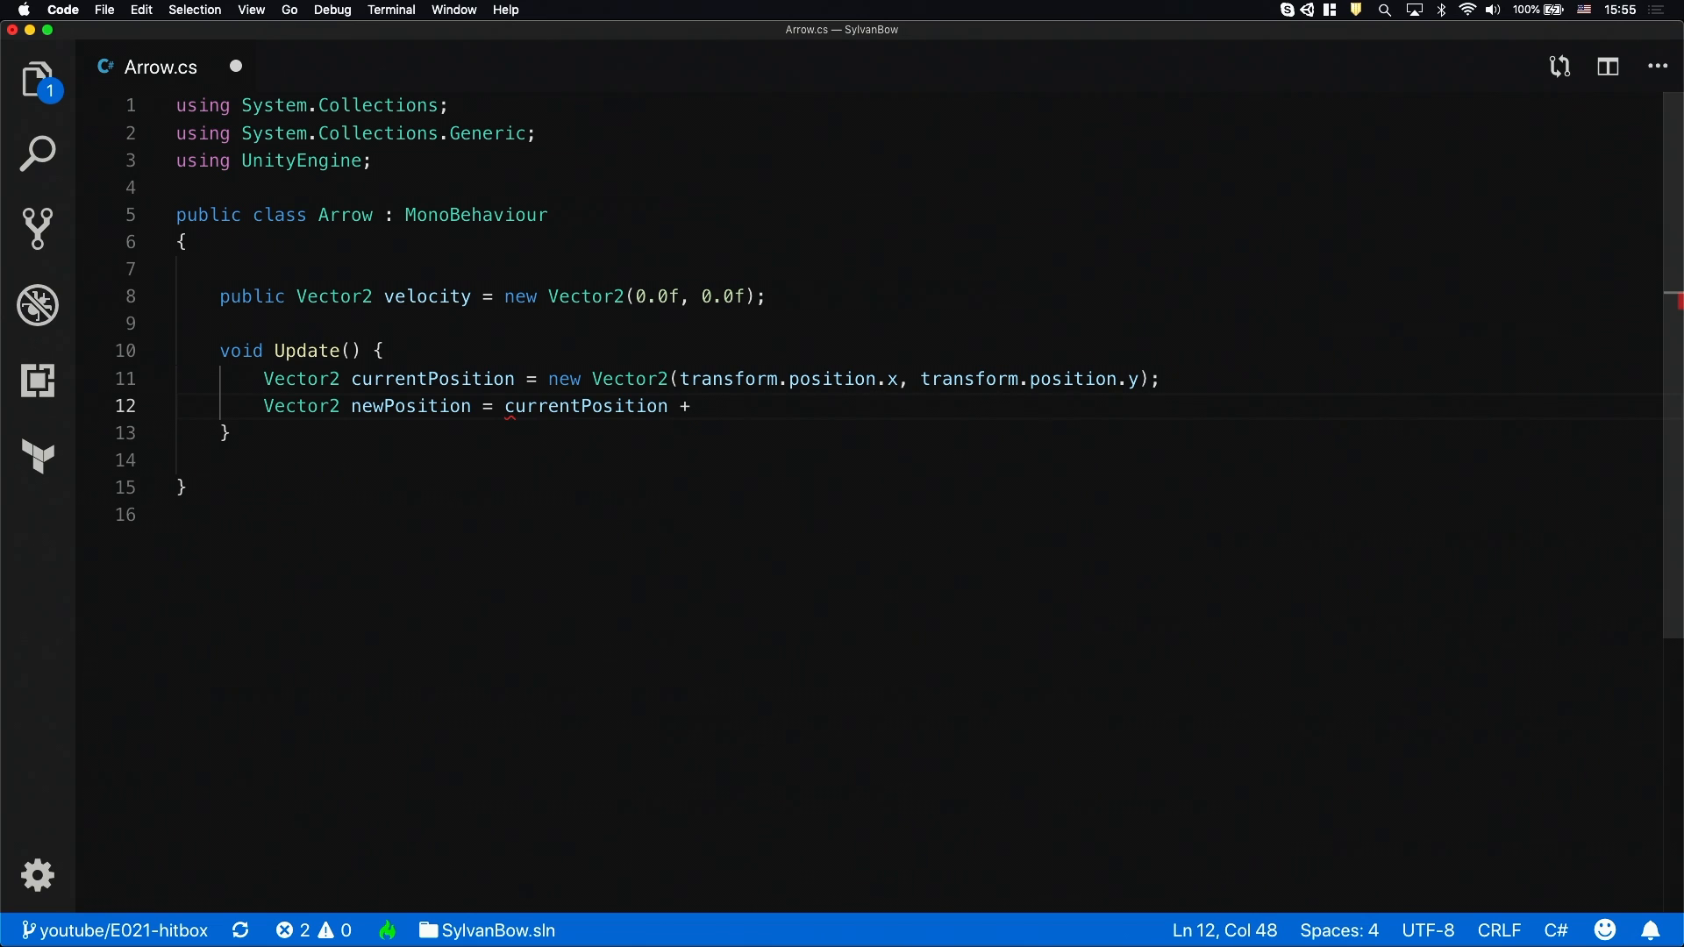
pyautogui.write('velocity')
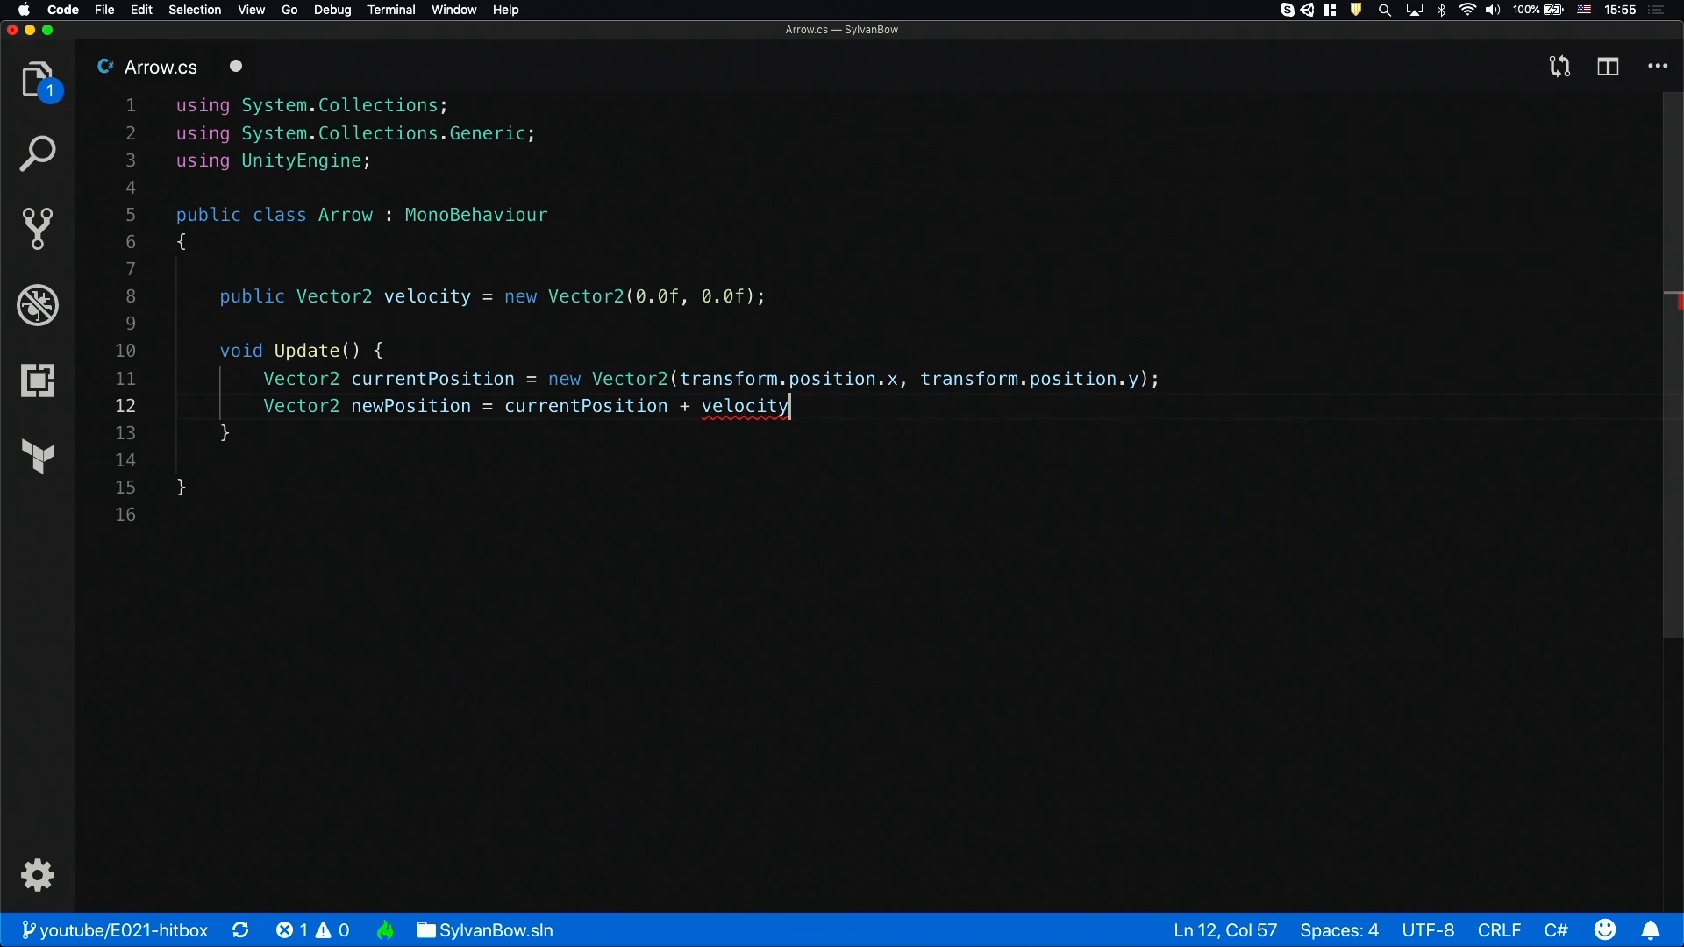
pyautogui.write('*')
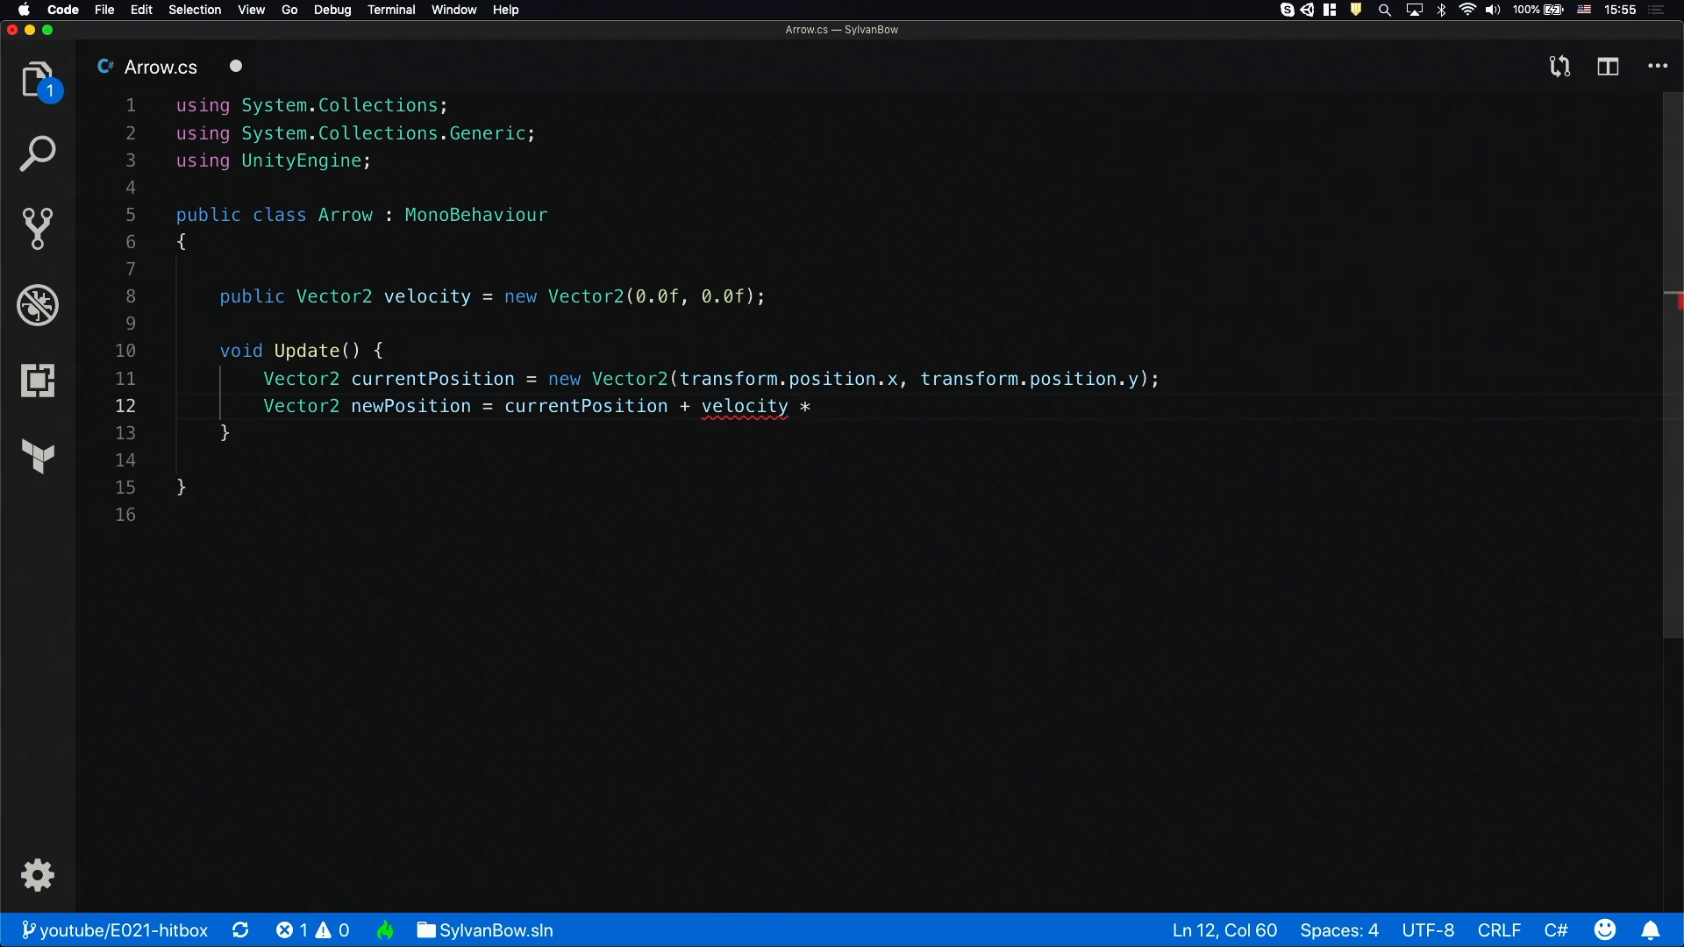
pyautogui.write('Time.deltaTime')
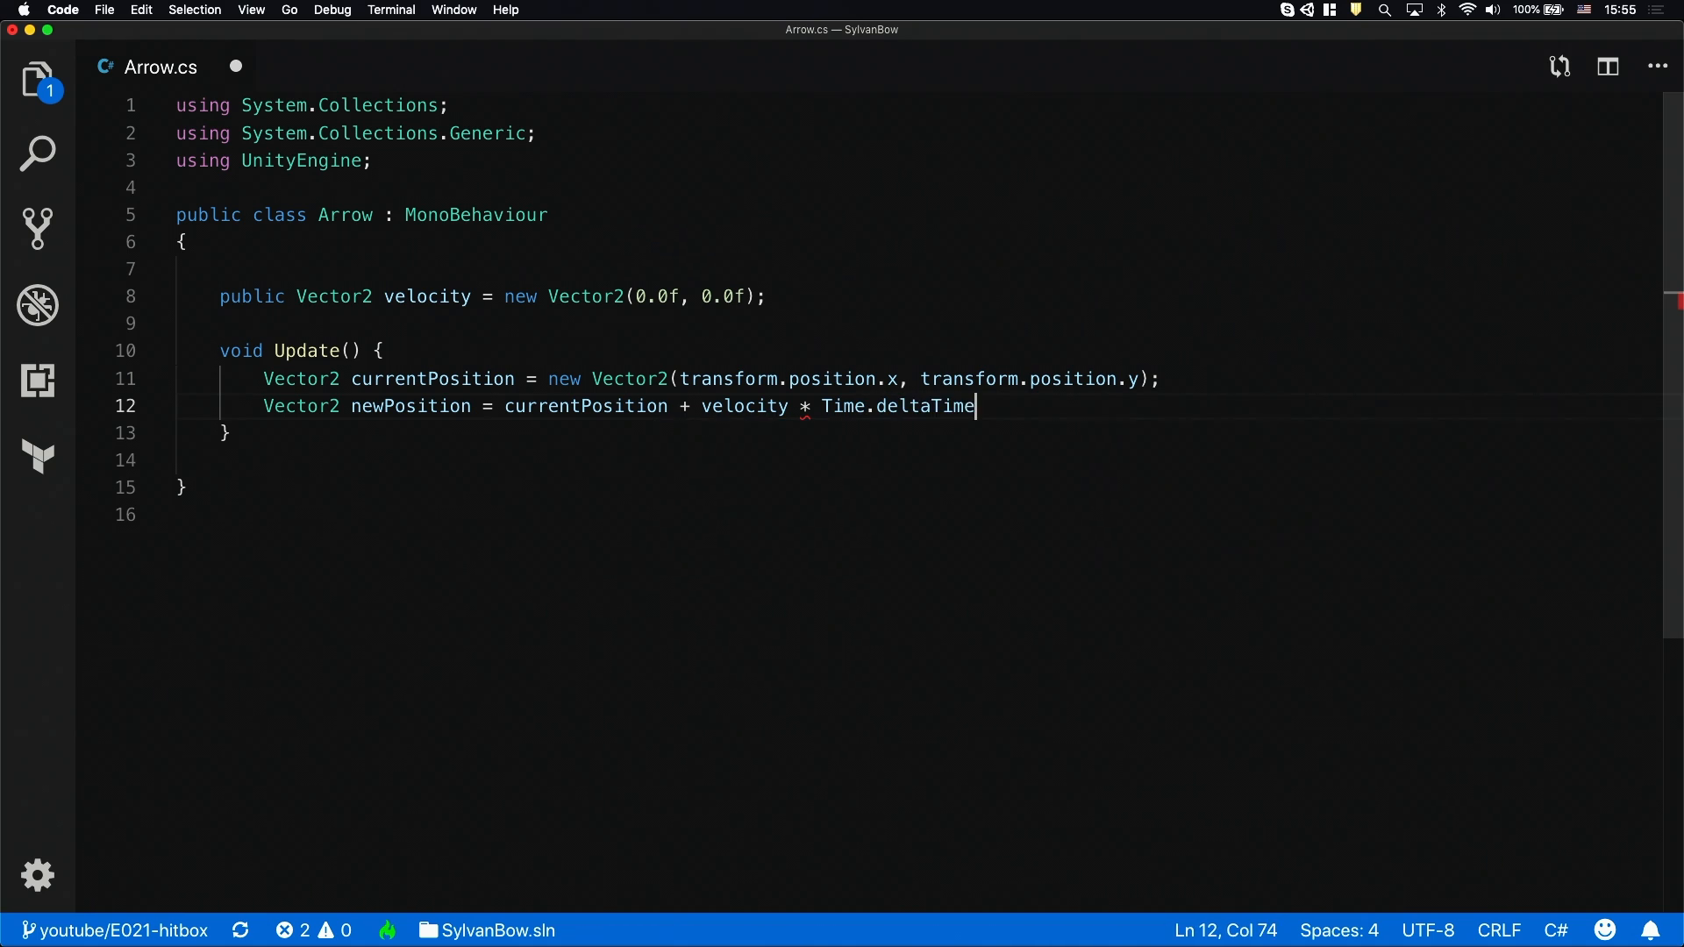
pyautogui.write(';')
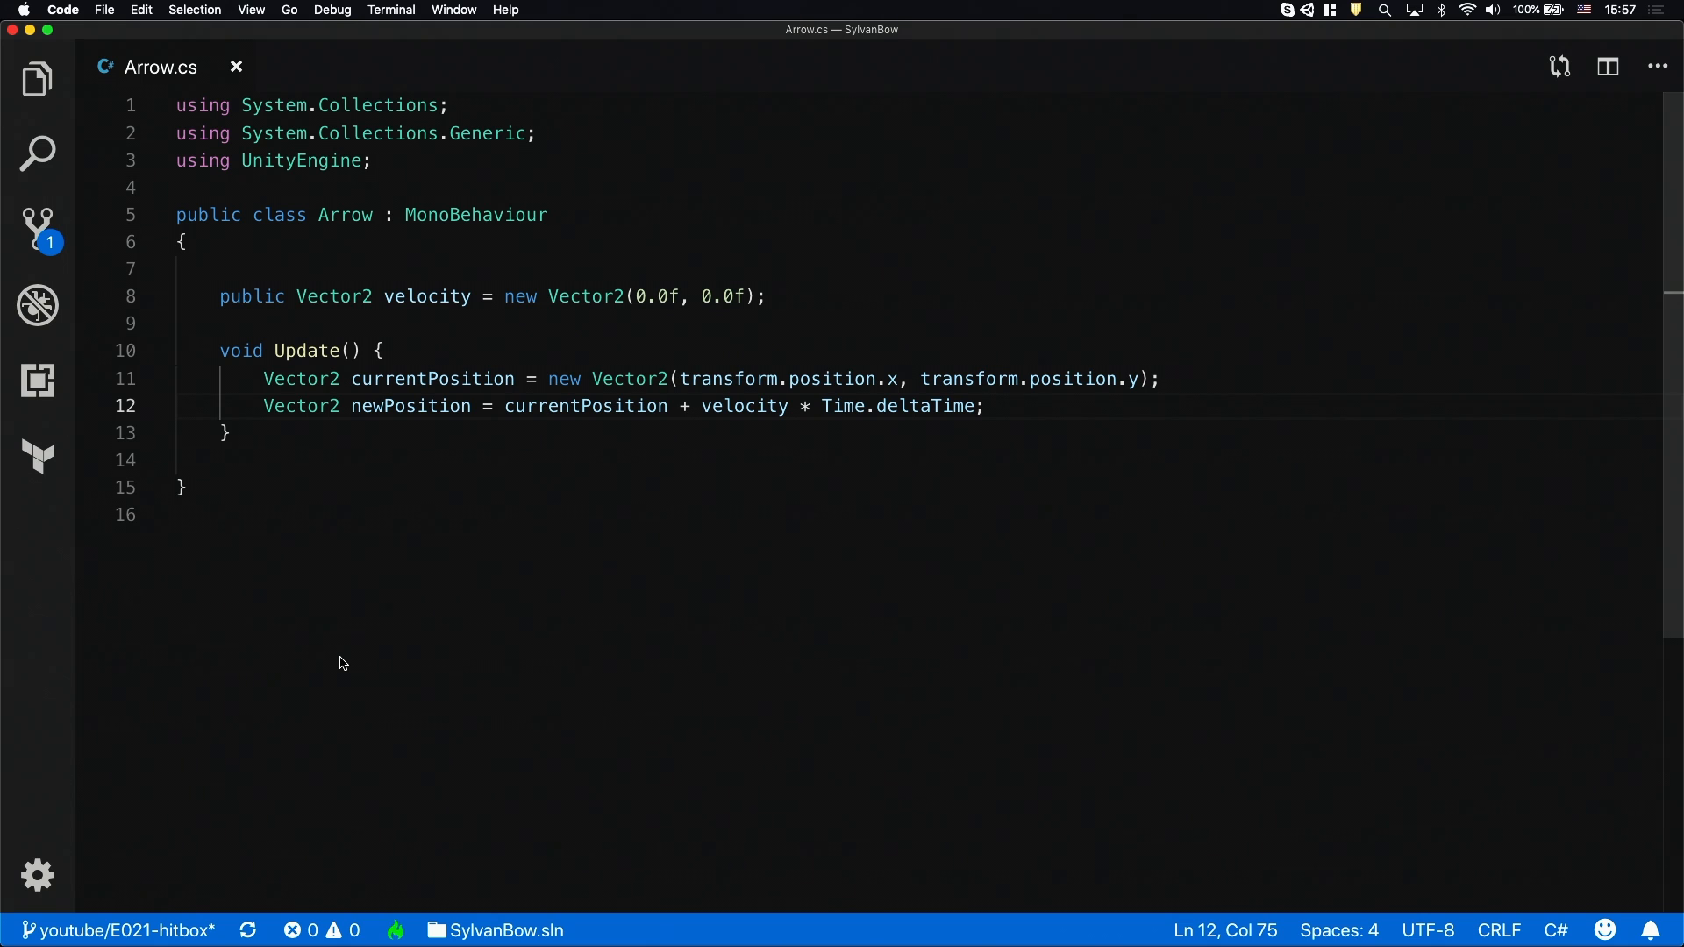
# Assign transform.position = newPosition at the end of Update
pyautogui.write('transform.position')
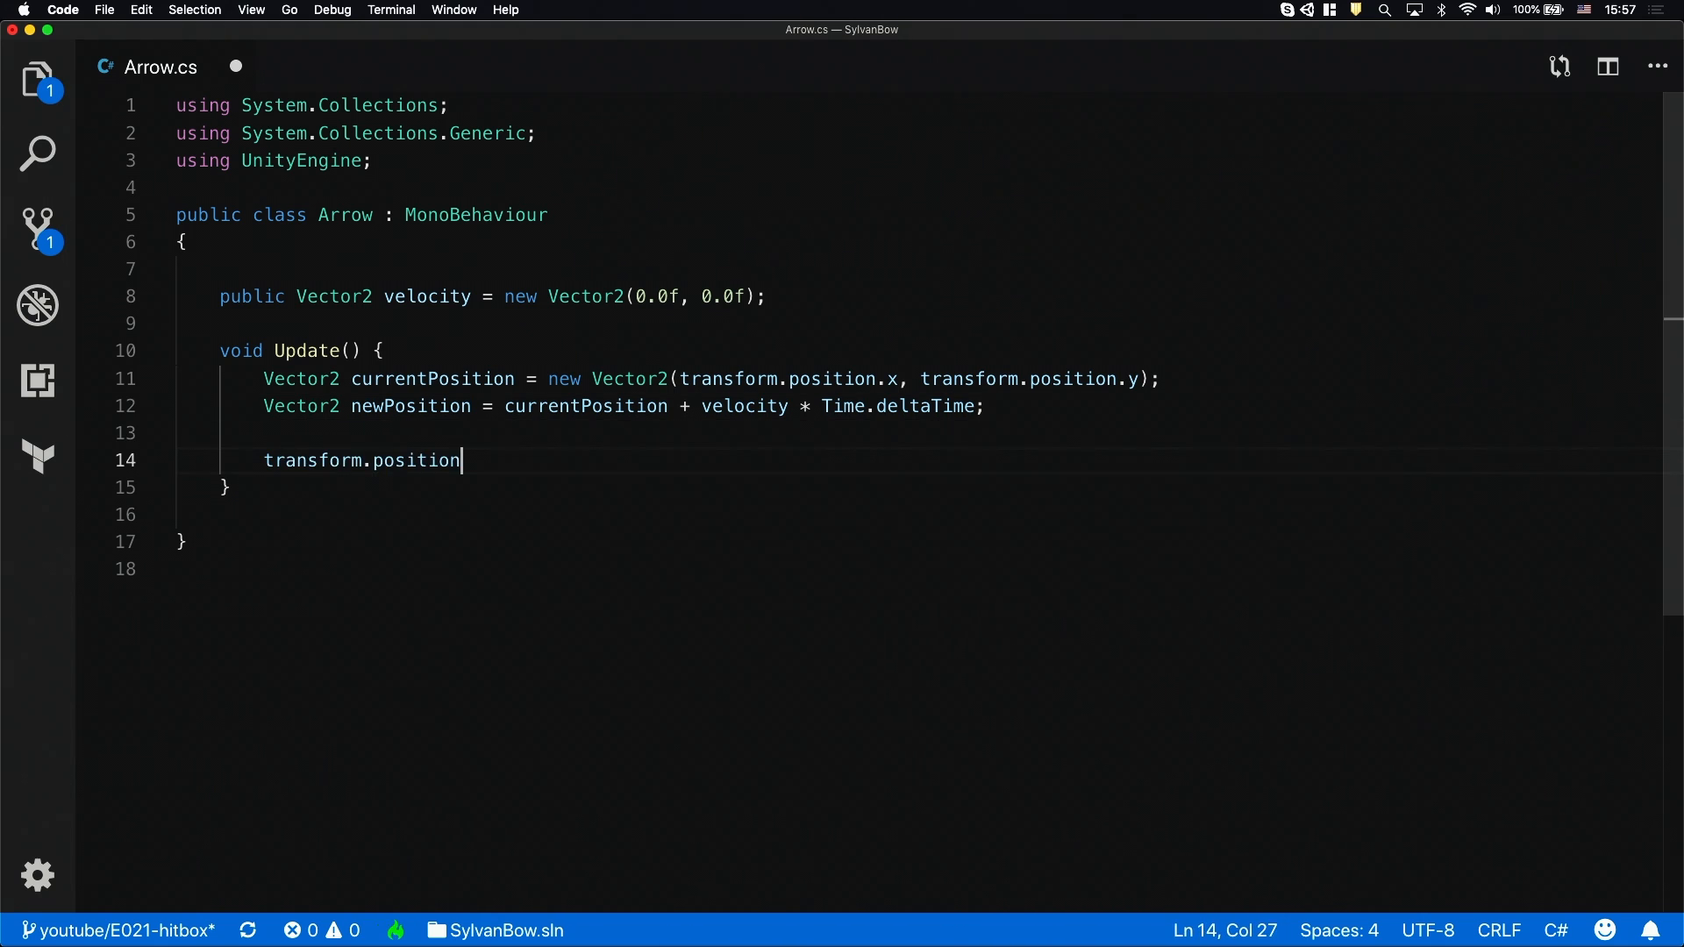
pyautogui.write('= newPosition;')
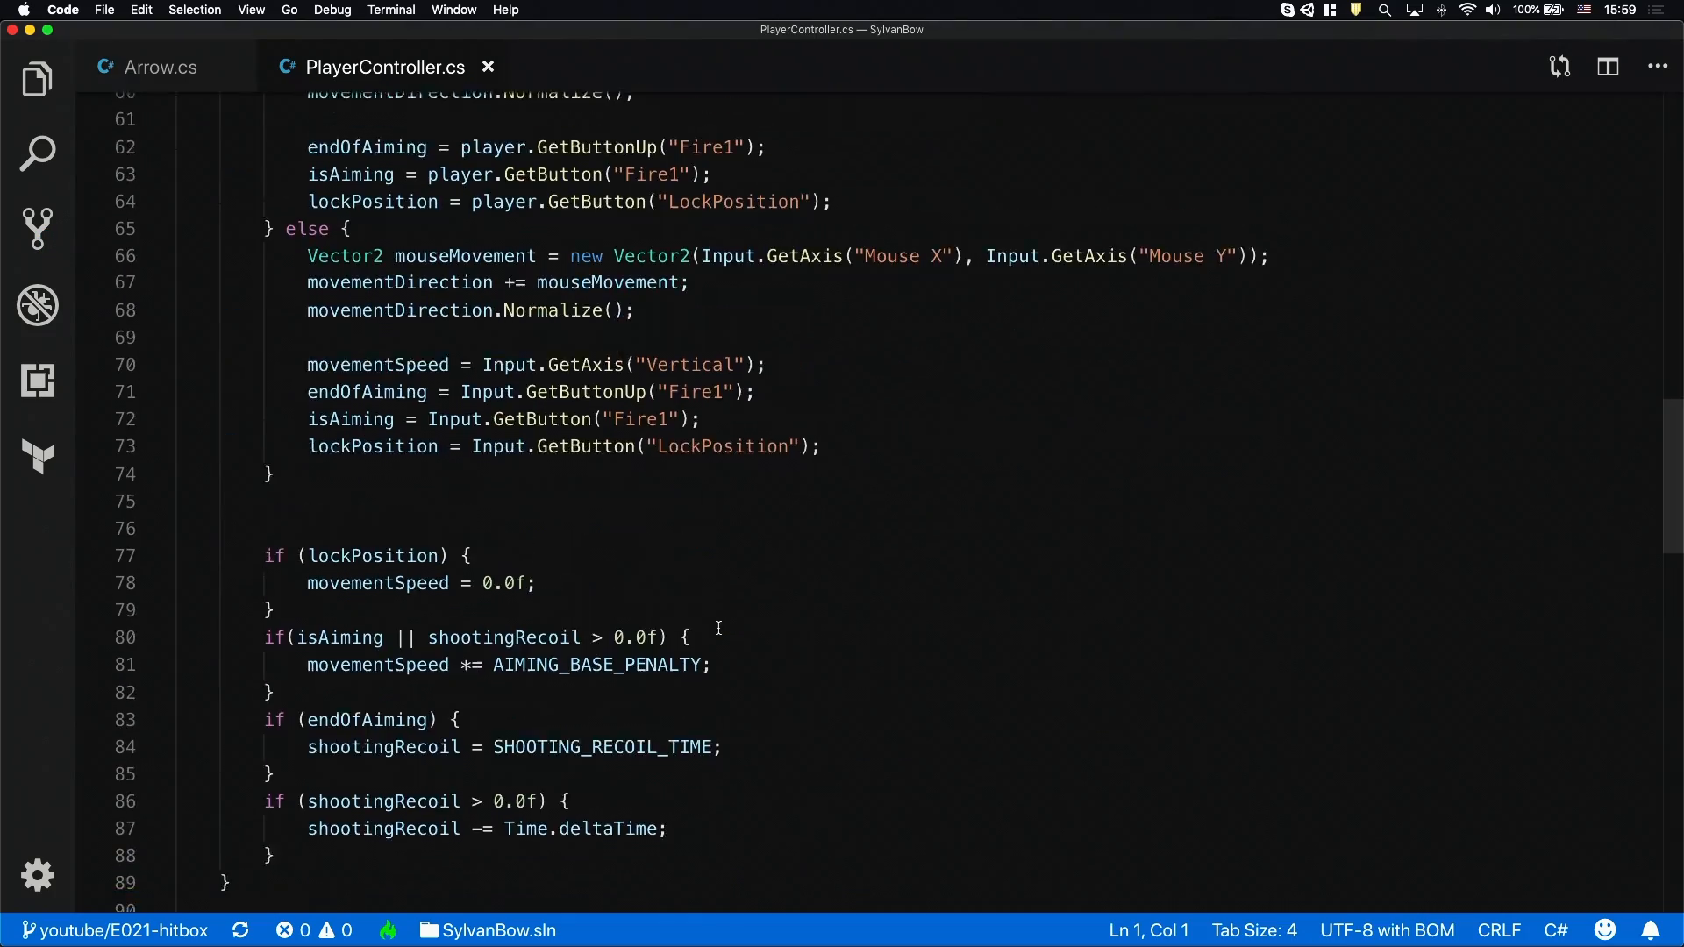
# Return to Arrow.cs and begin a new line above the transform.position assignment
pyautogui.scroll(-3)
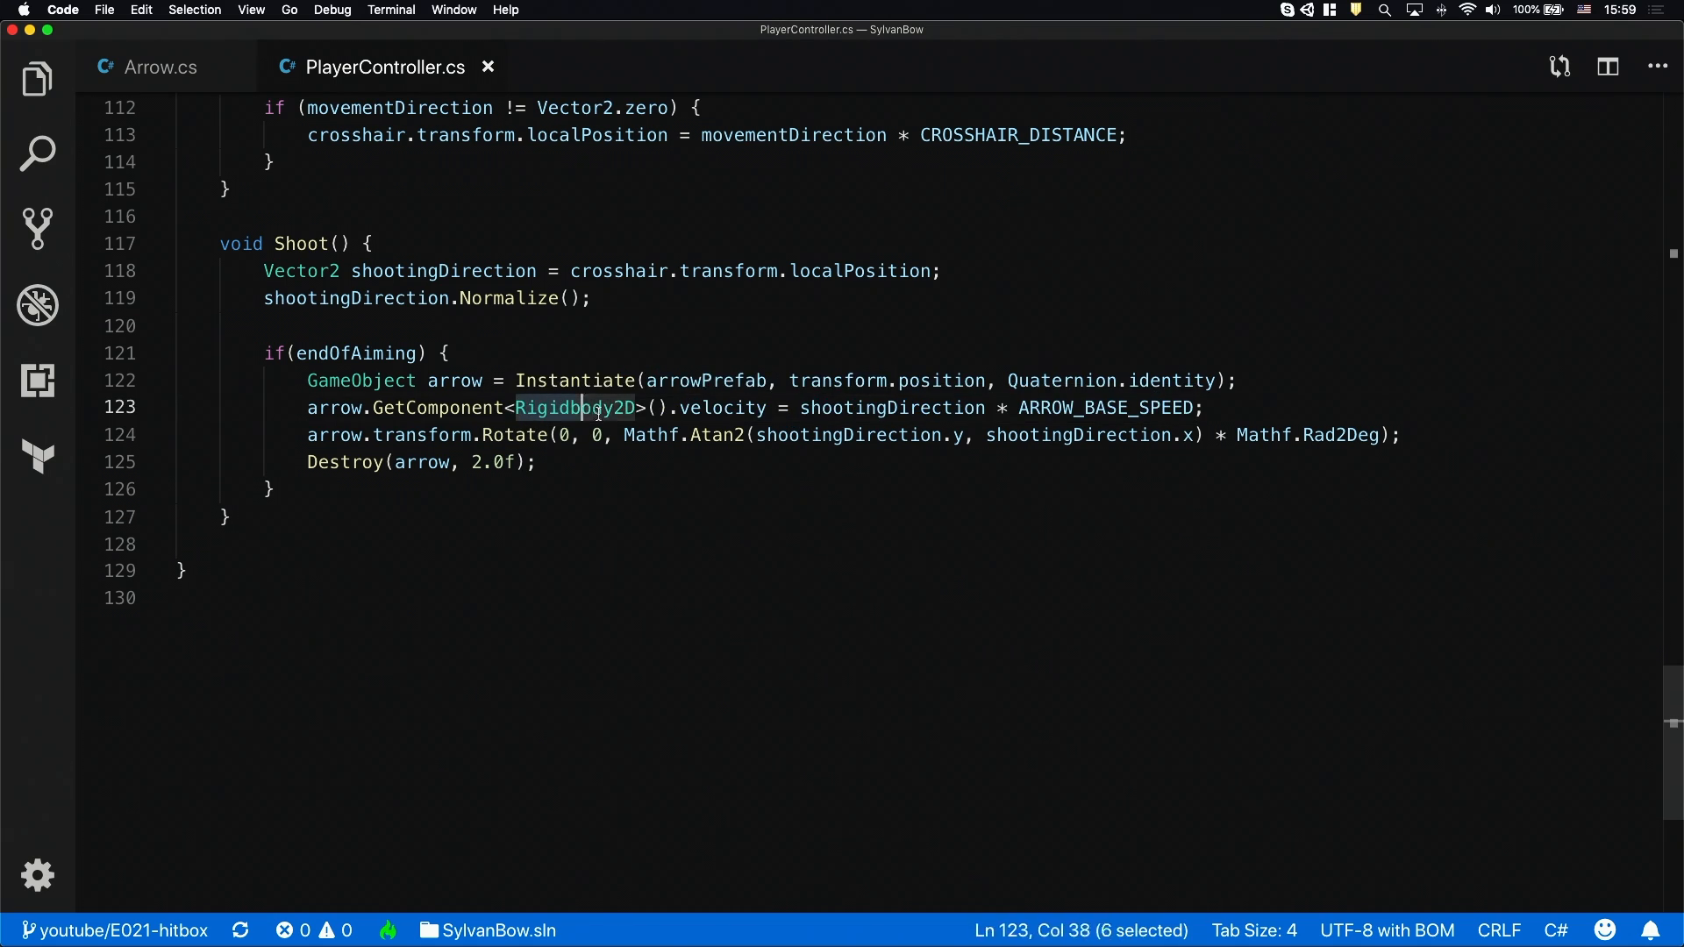
pyautogui.write('Arr')
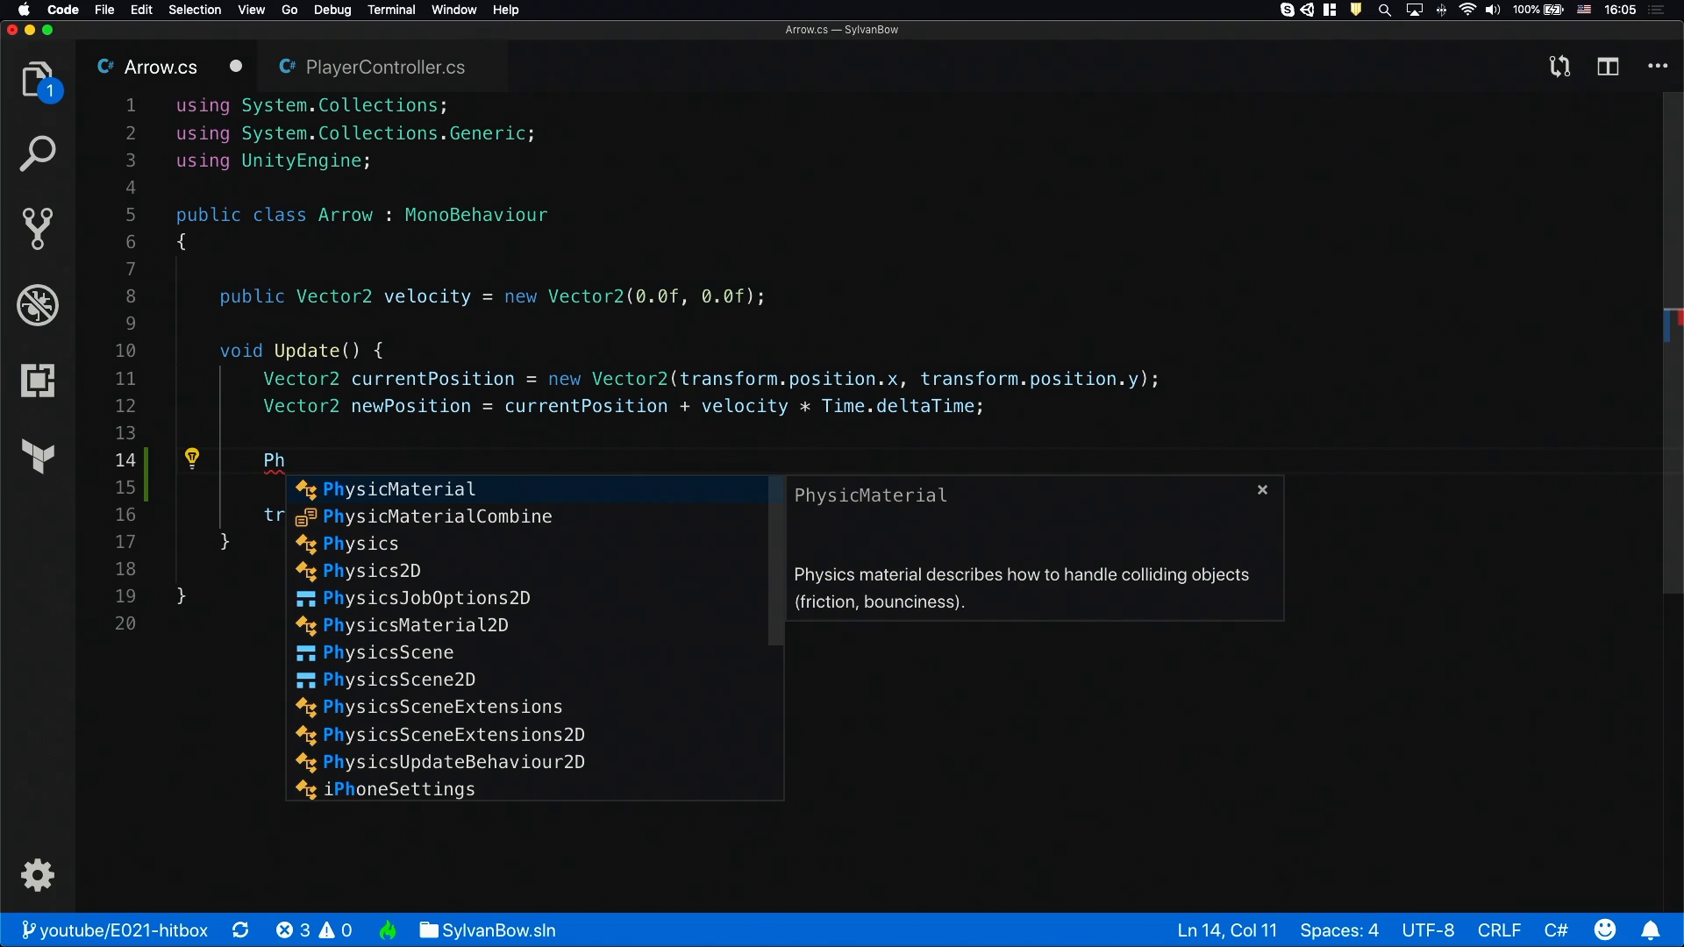
# Store Physics2D.LinecastAll(currentPosition, newPosition) in RaycastHit2D[] hits and save
pyautogui.write('ysics2D.LinecastAll(currentPosition')
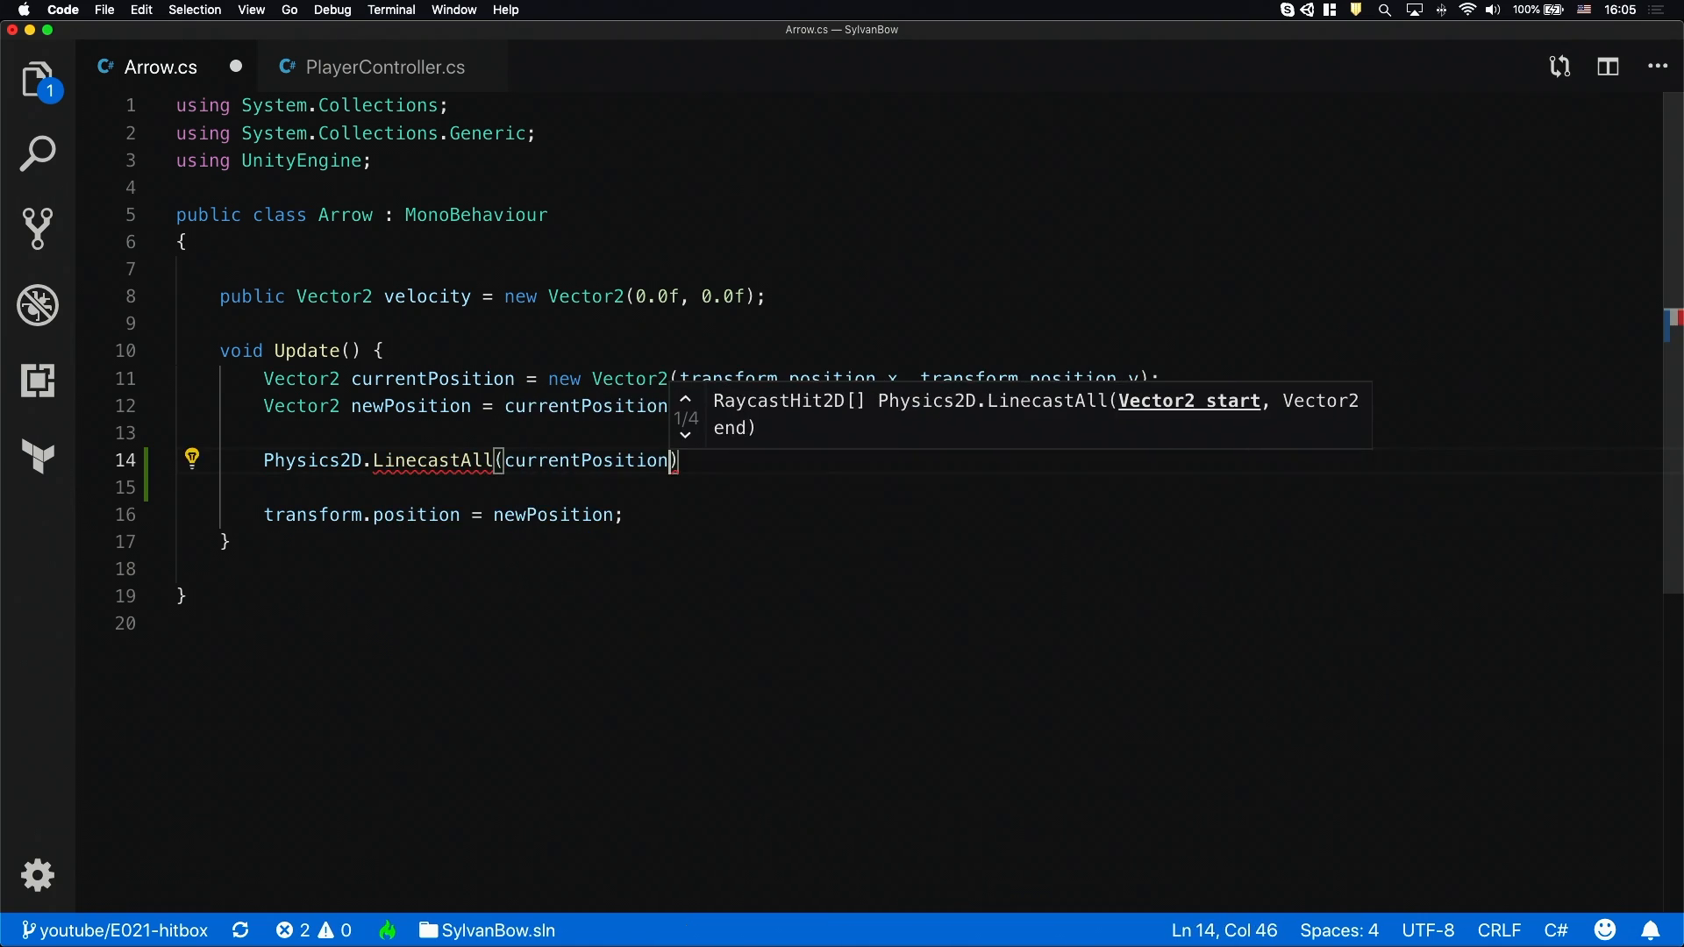
pyautogui.write(', newPosition')
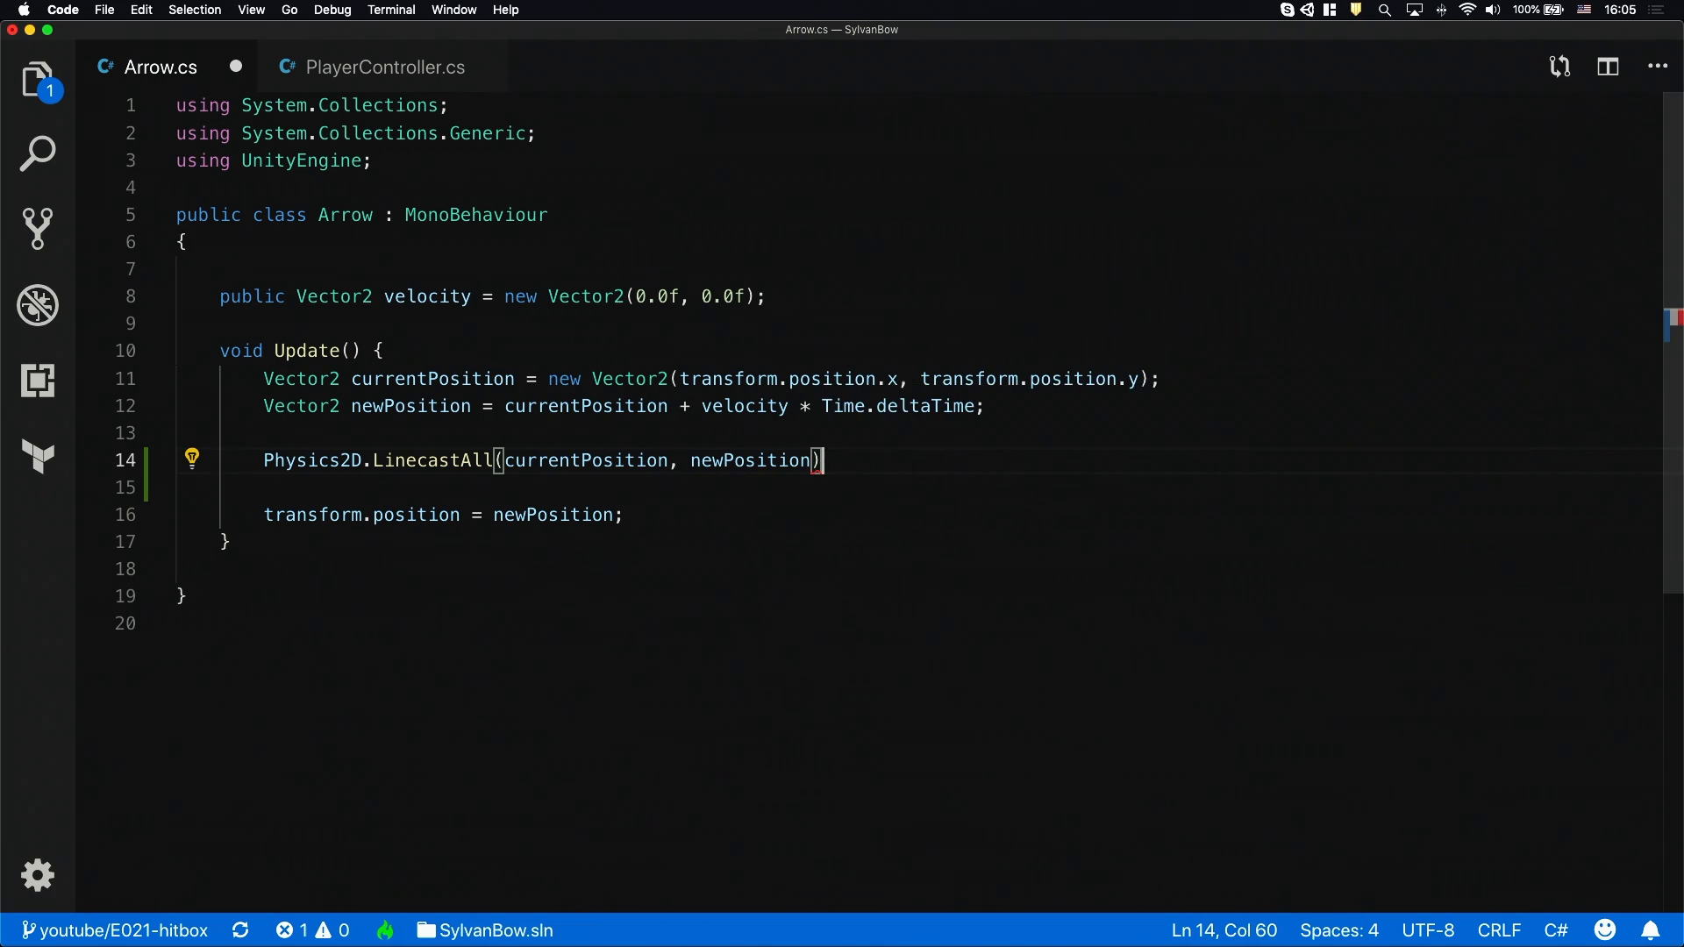
pyautogui.write(';')
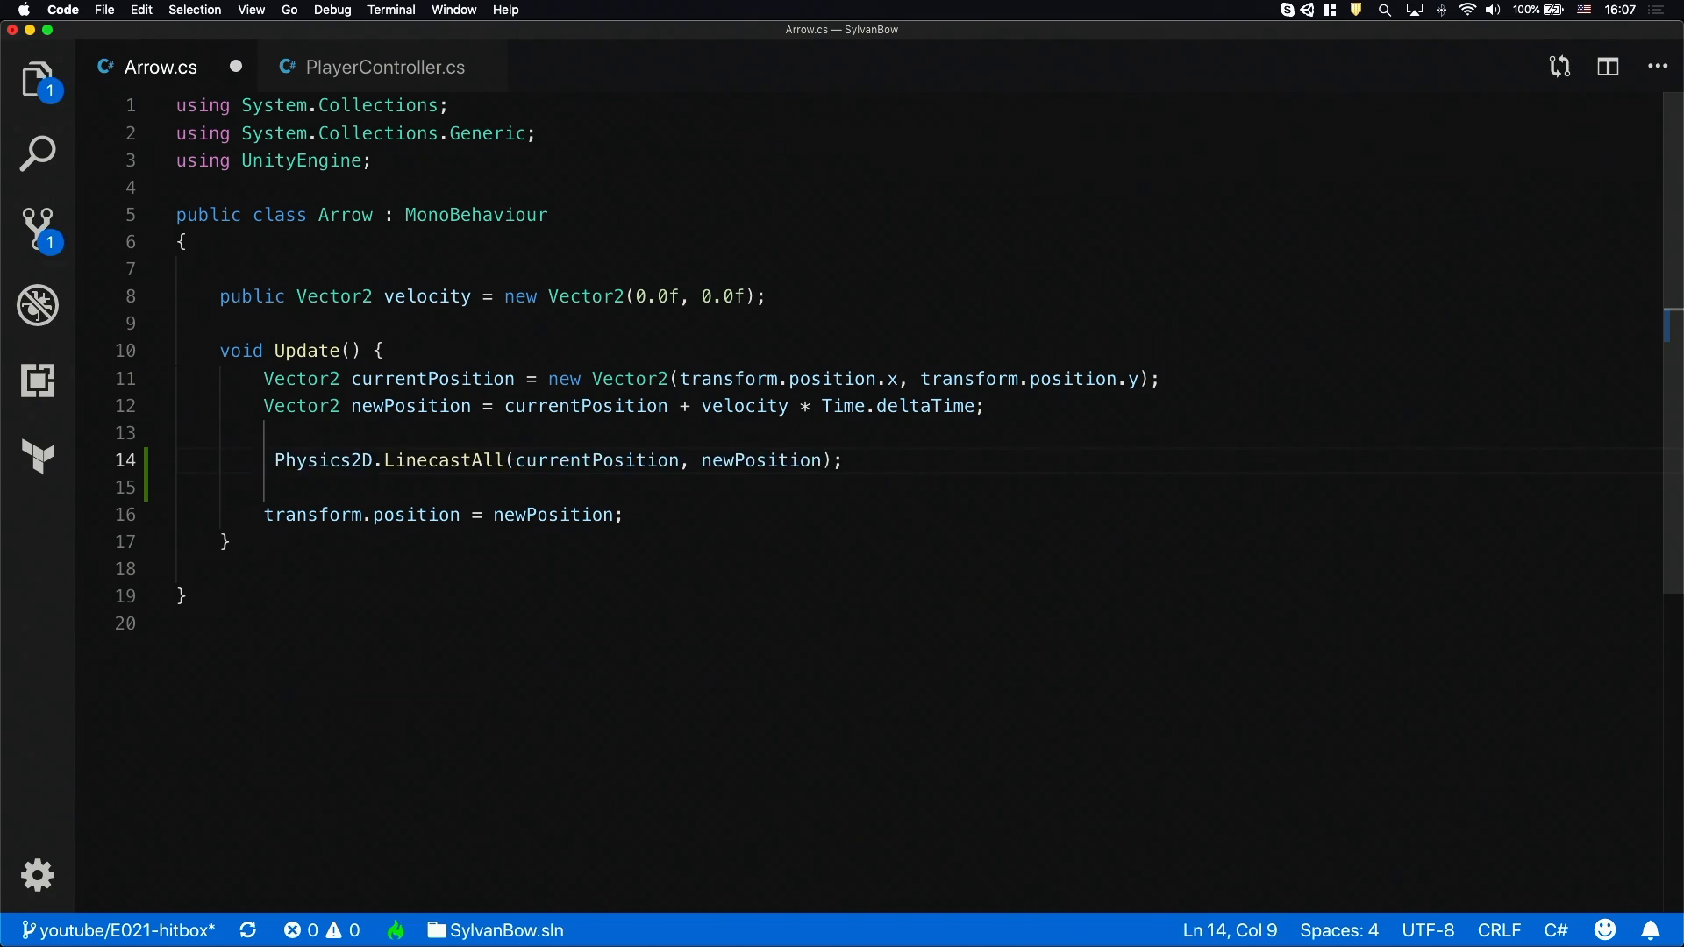
pyautogui.write('RaycastHit2D')
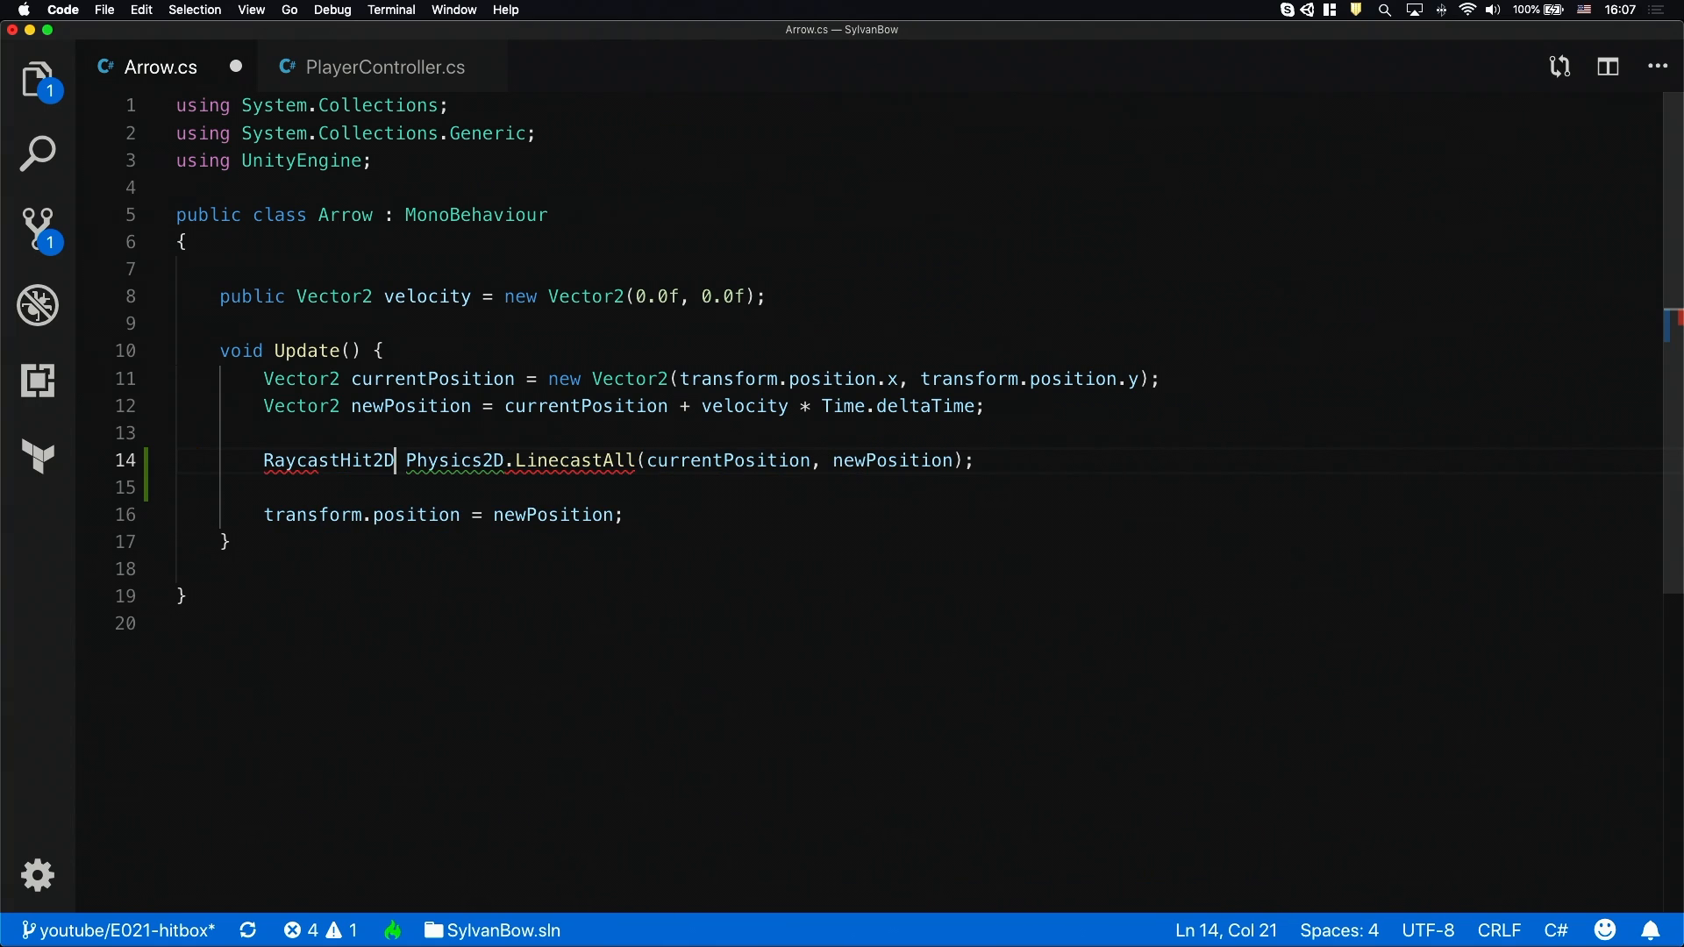
pyautogui.write('[] hits =')
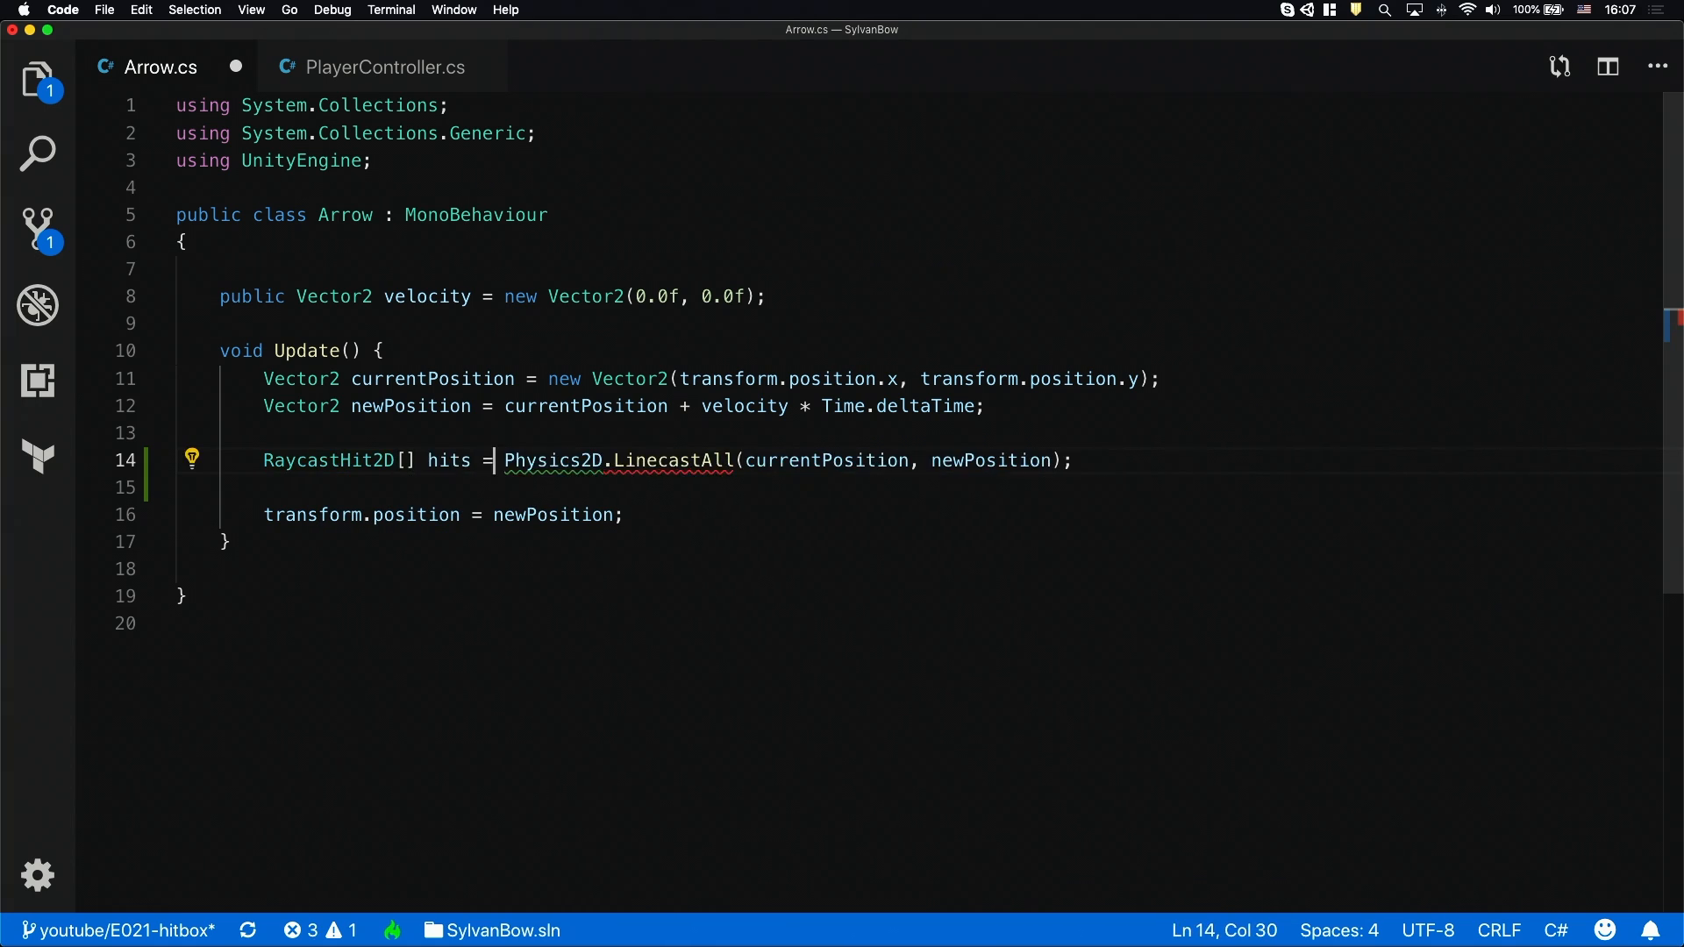
pyautogui.press('cmd+s')
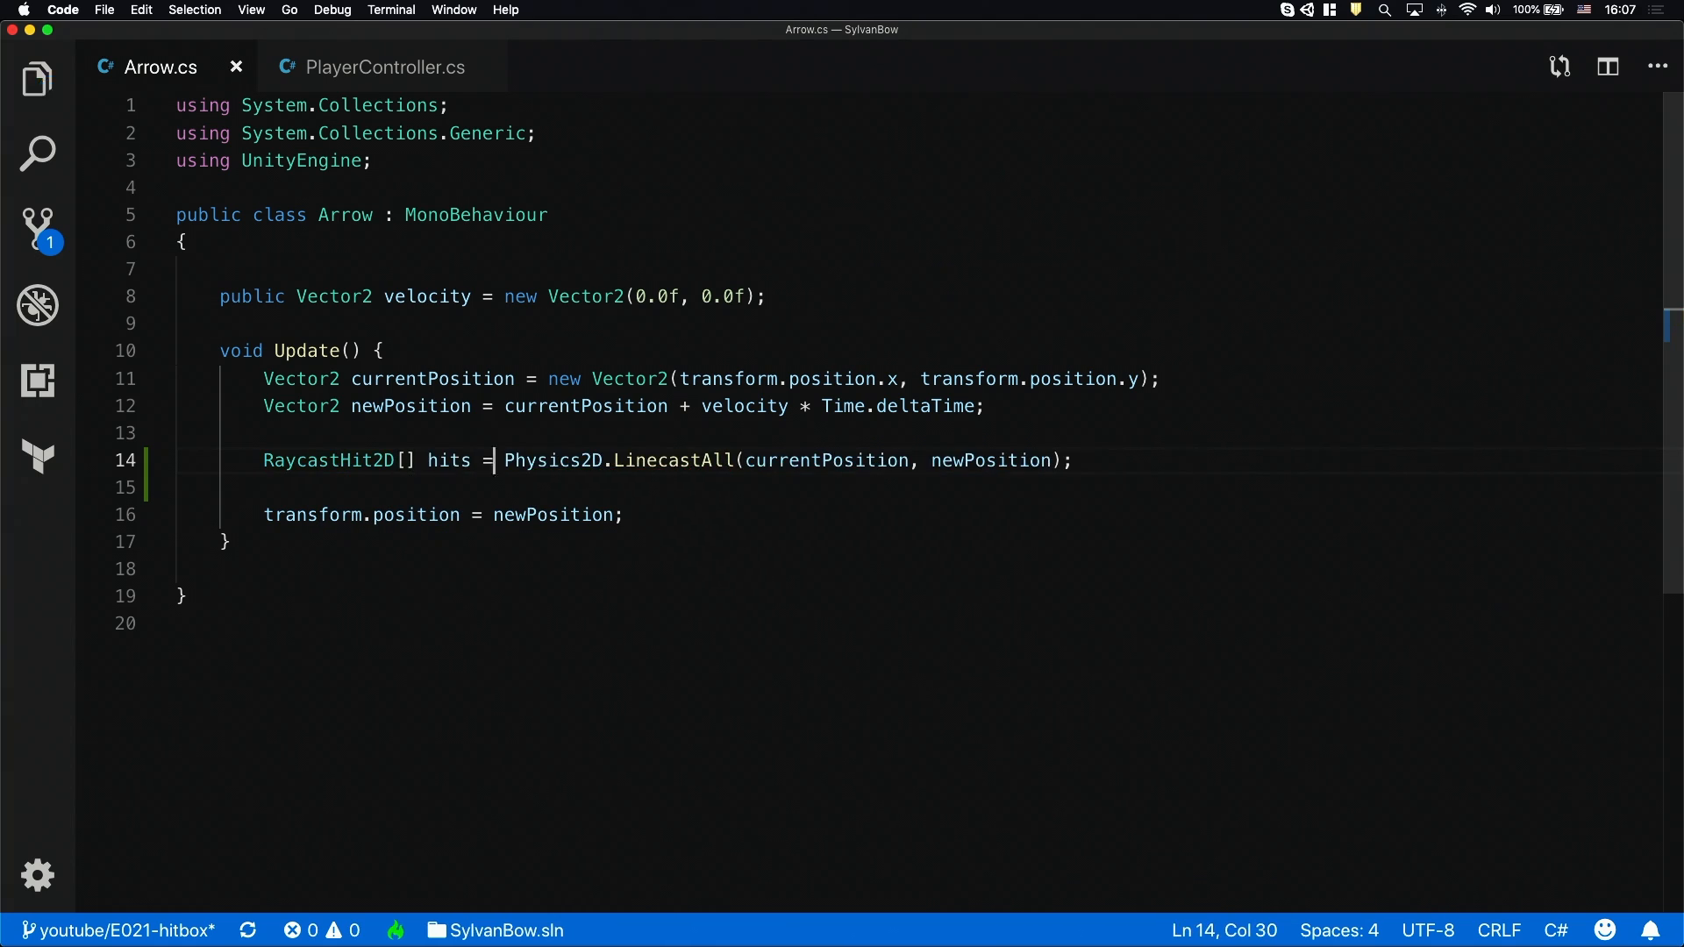
# Add a foreach over hits logging hit.collider.gameObject, save, and start a Debug line above the linecast
pyautogui.write('foreach')
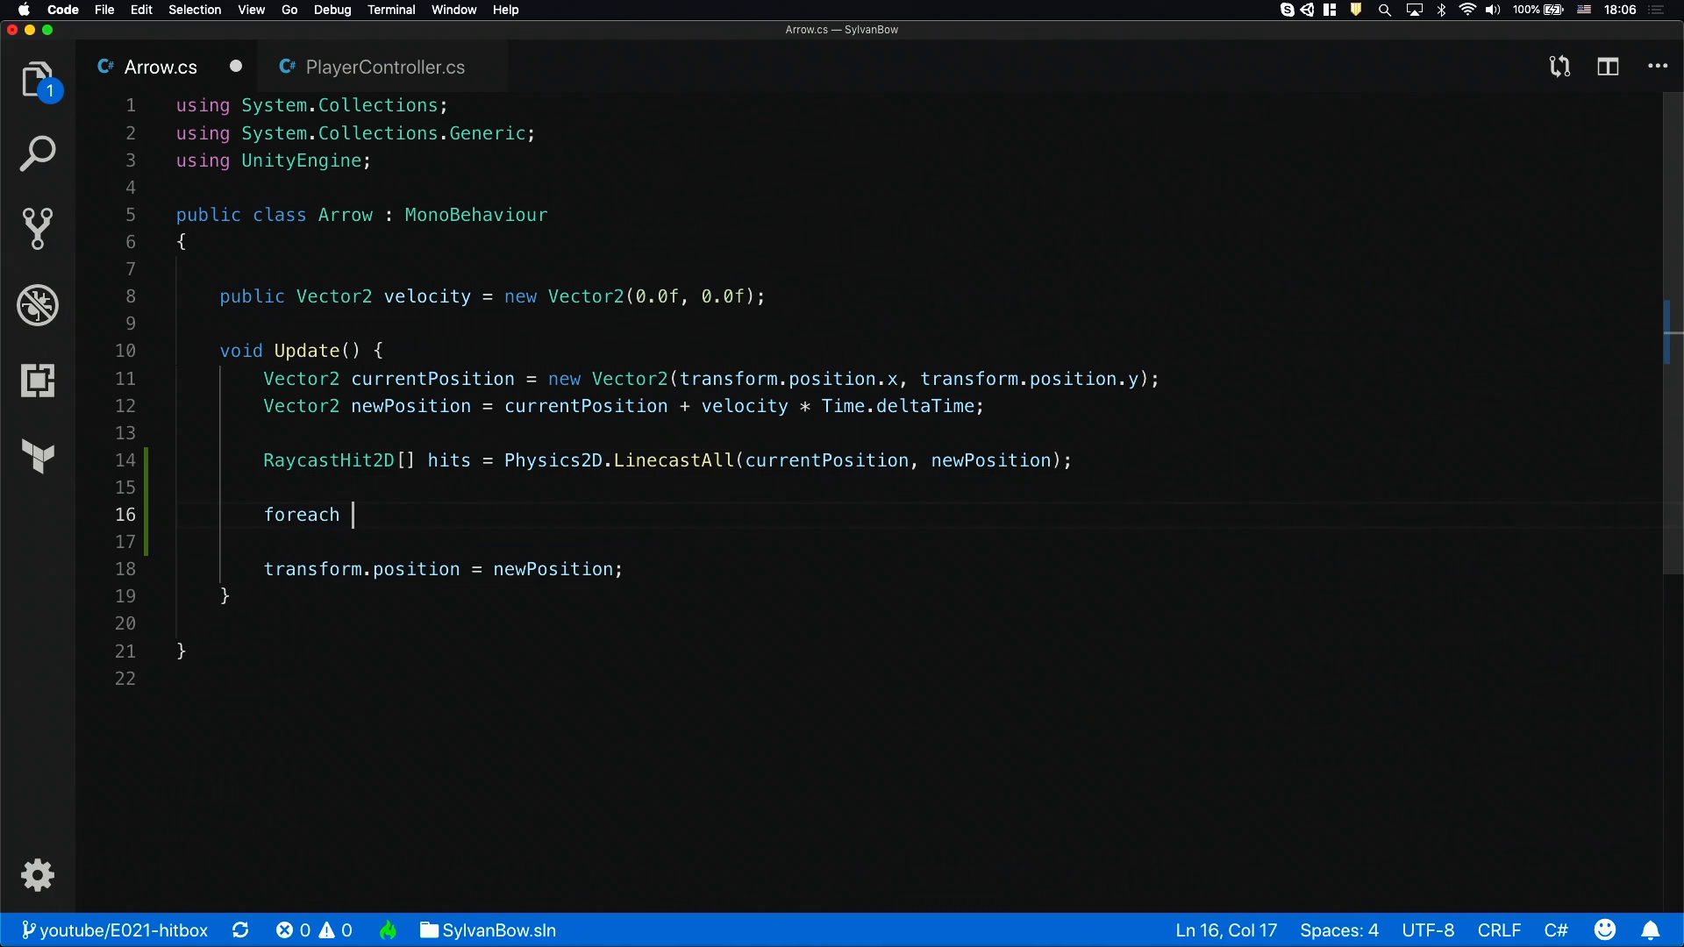
pyautogui.write('(RaycastHit2D hit in hits) {')
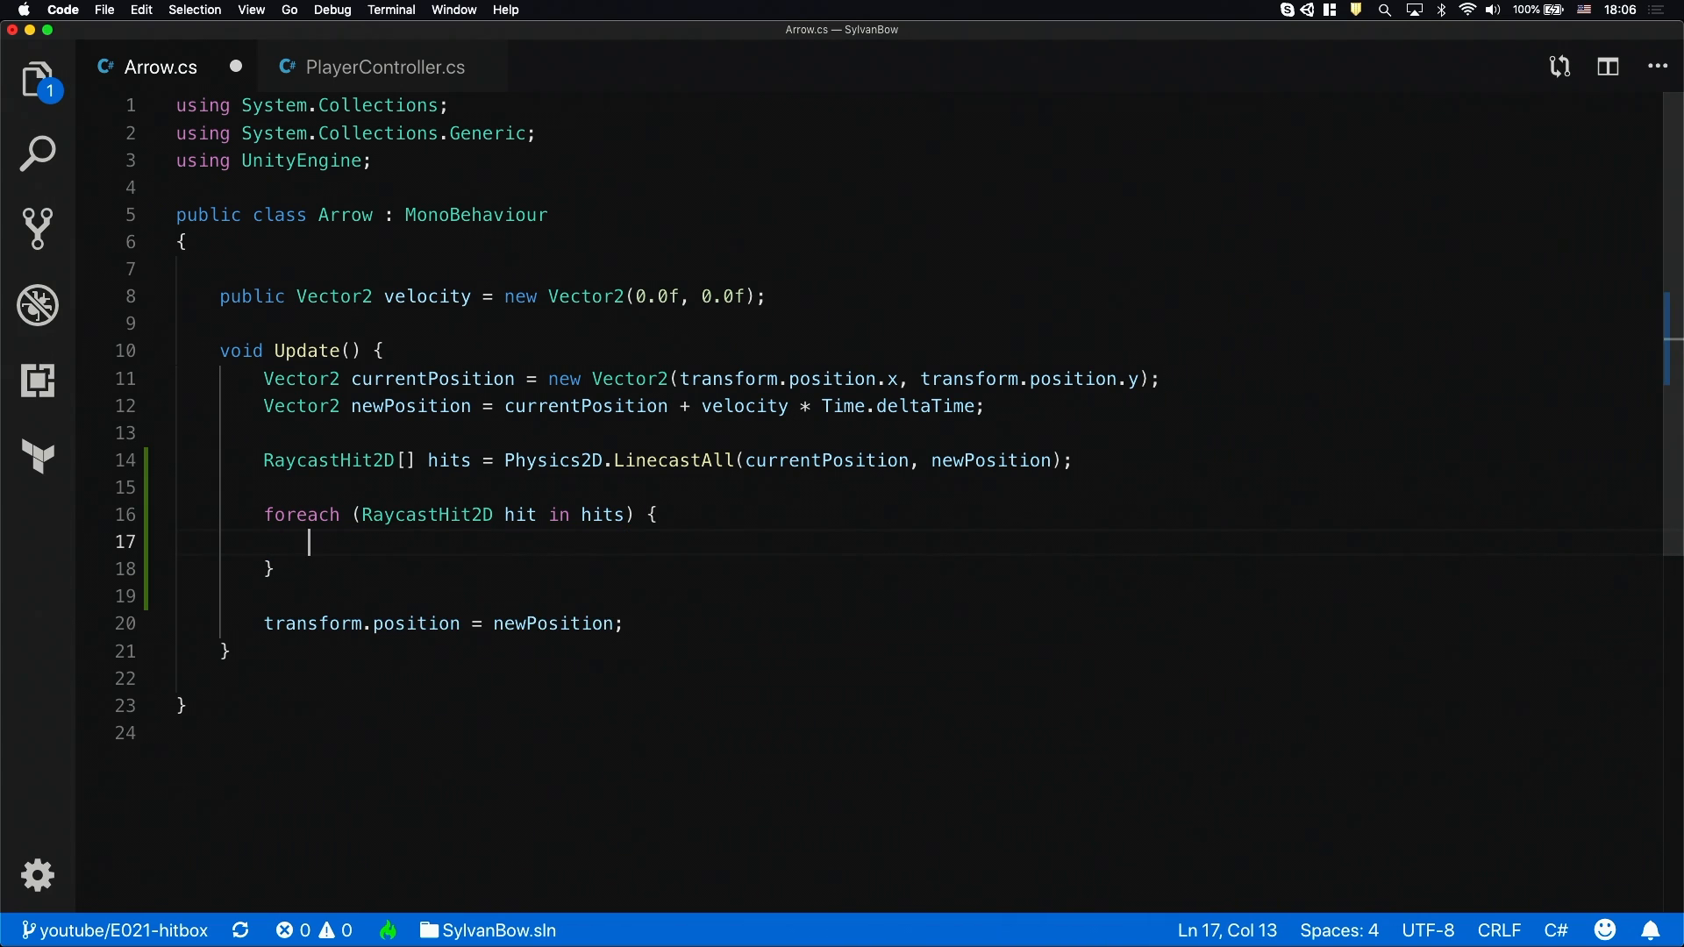
pyautogui.write('Debug.Log(hit.collider.gameObject);')
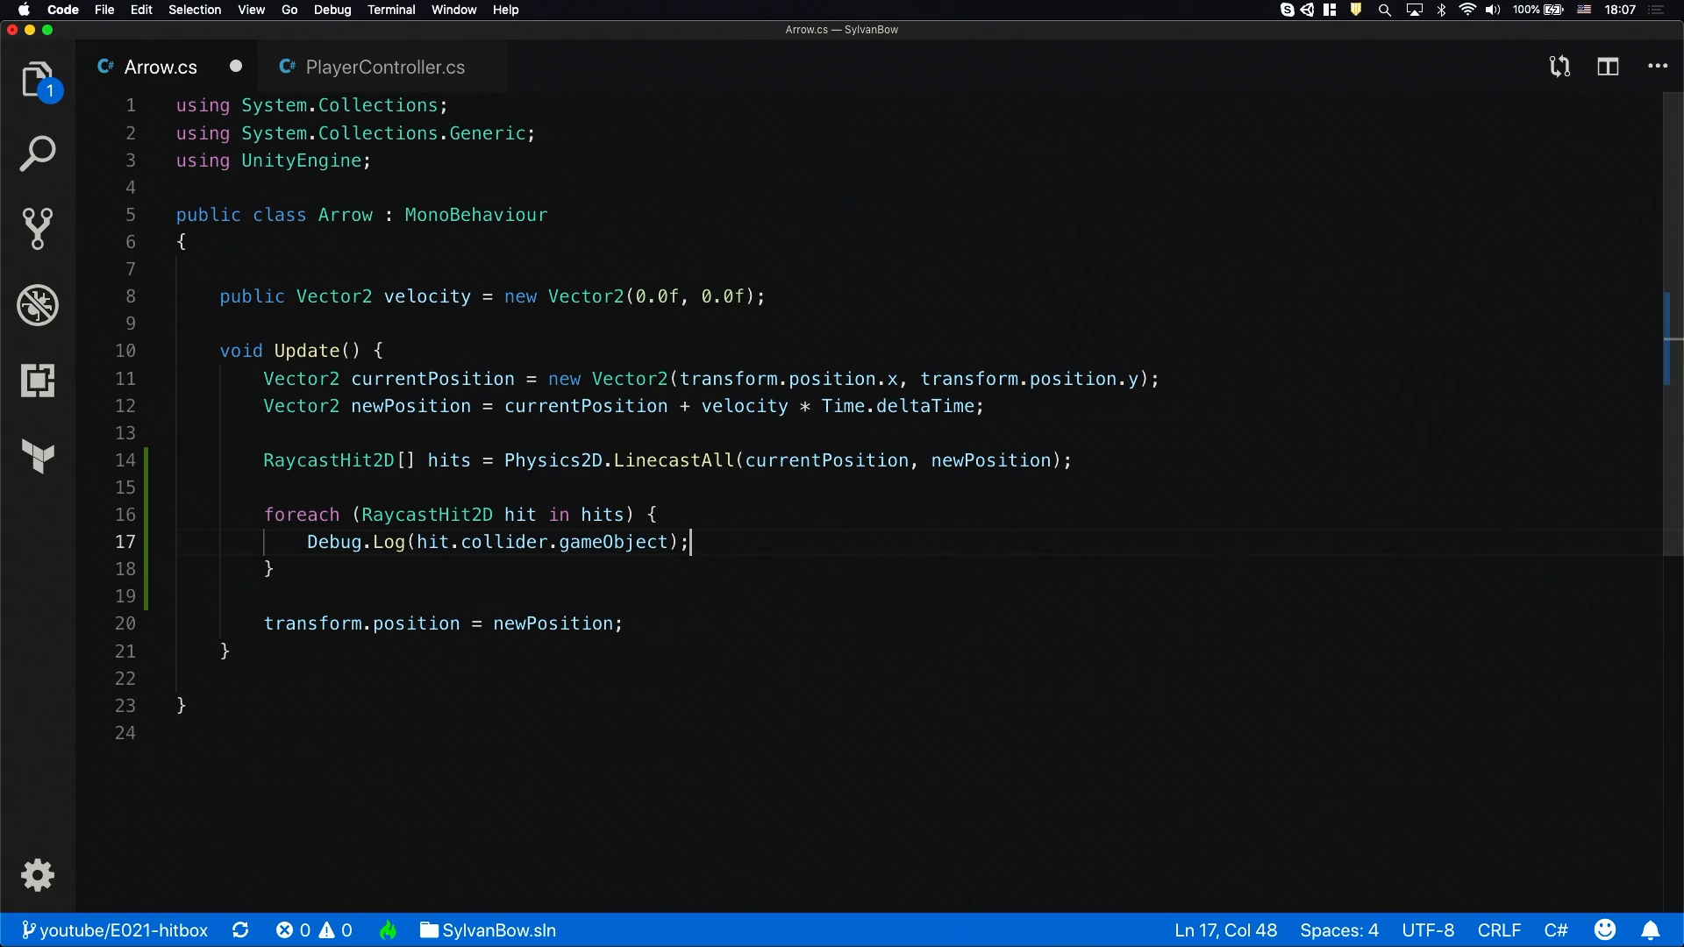
pyautogui.press('cmd+s')
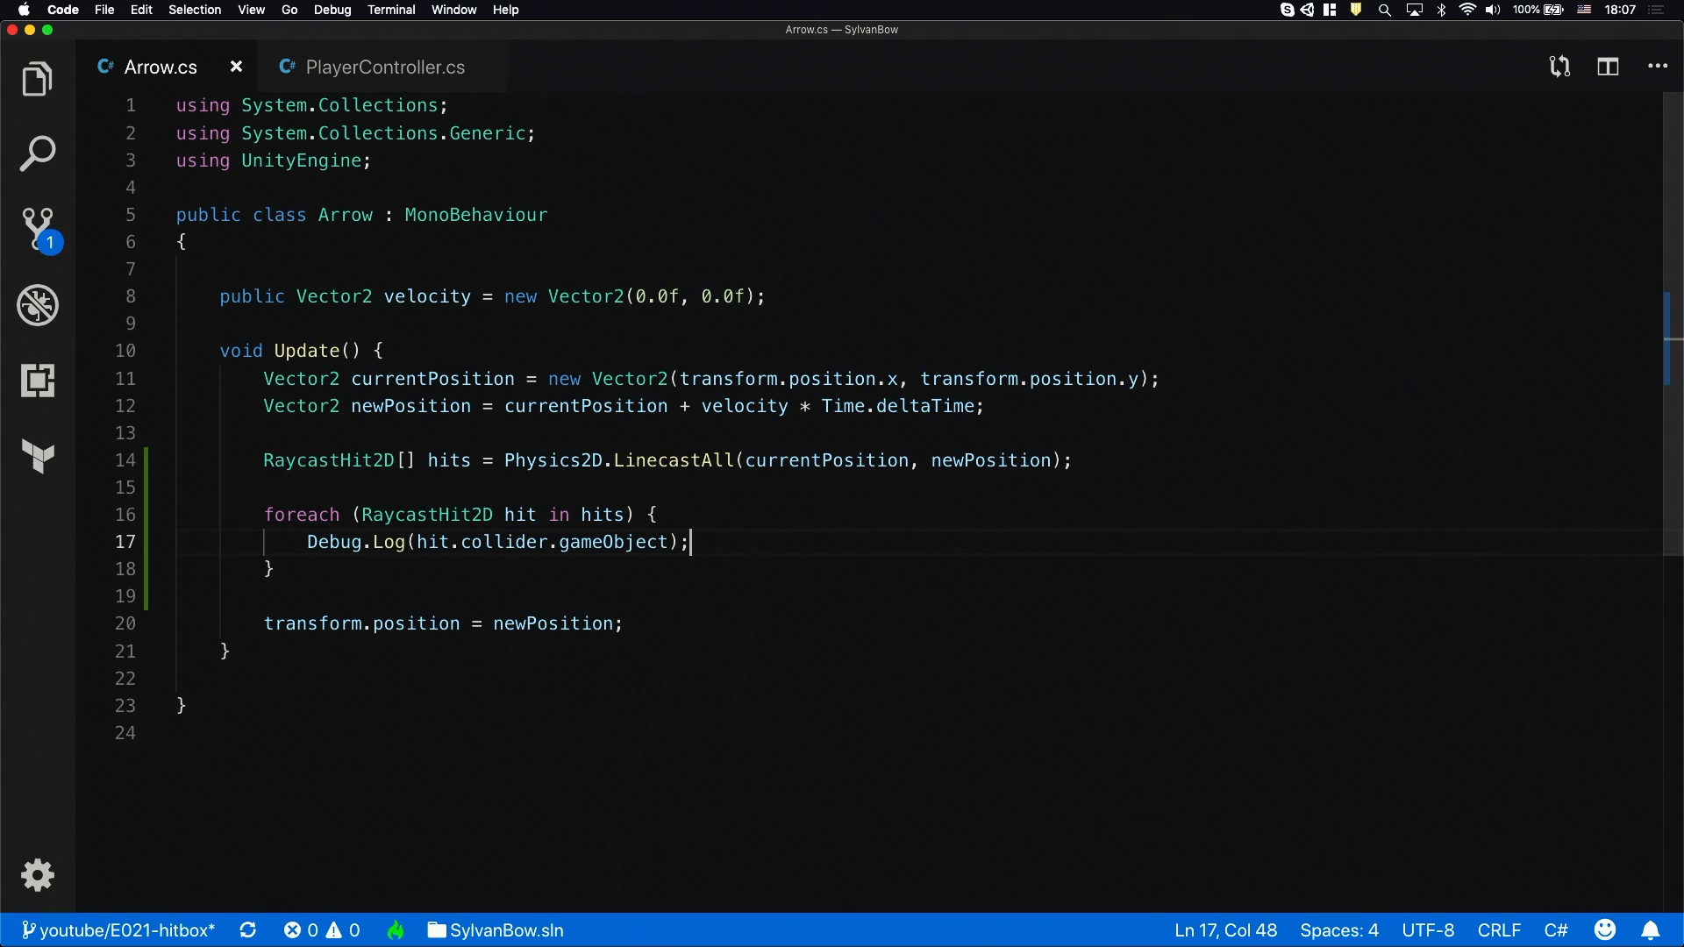
pyautogui.write('Debug')
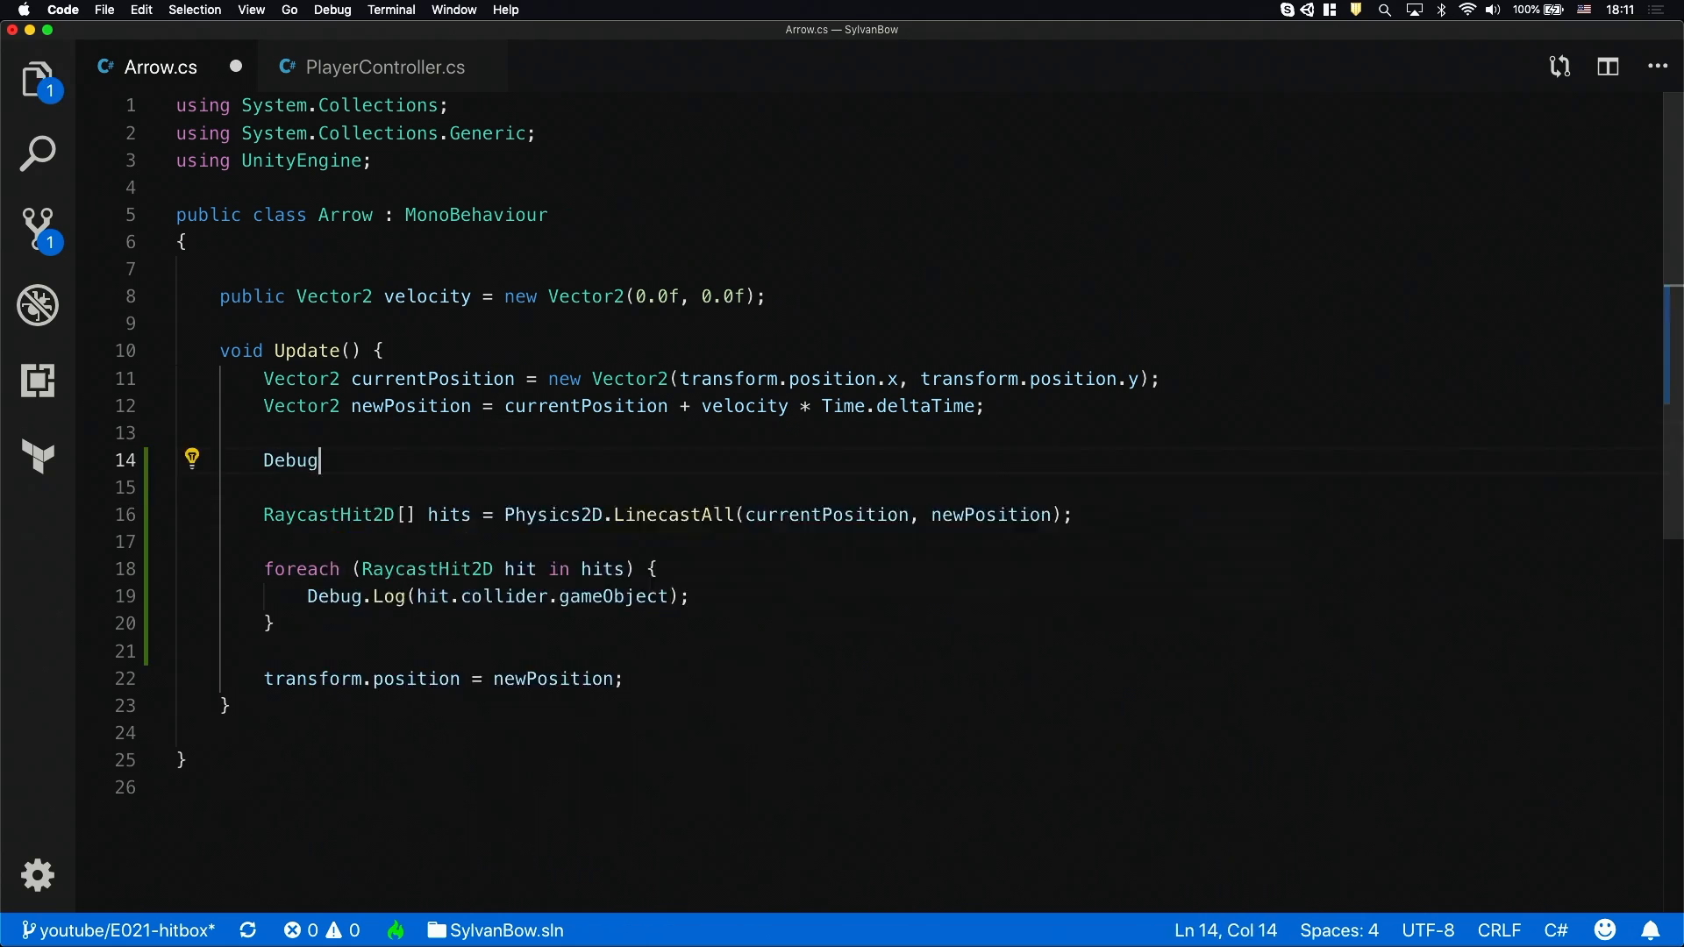
# Add Debug.DrawLine from currentPosition to newPosition, then stop Play mode in Unity
pyautogui.write('.DrawLine(currentPosition, n')
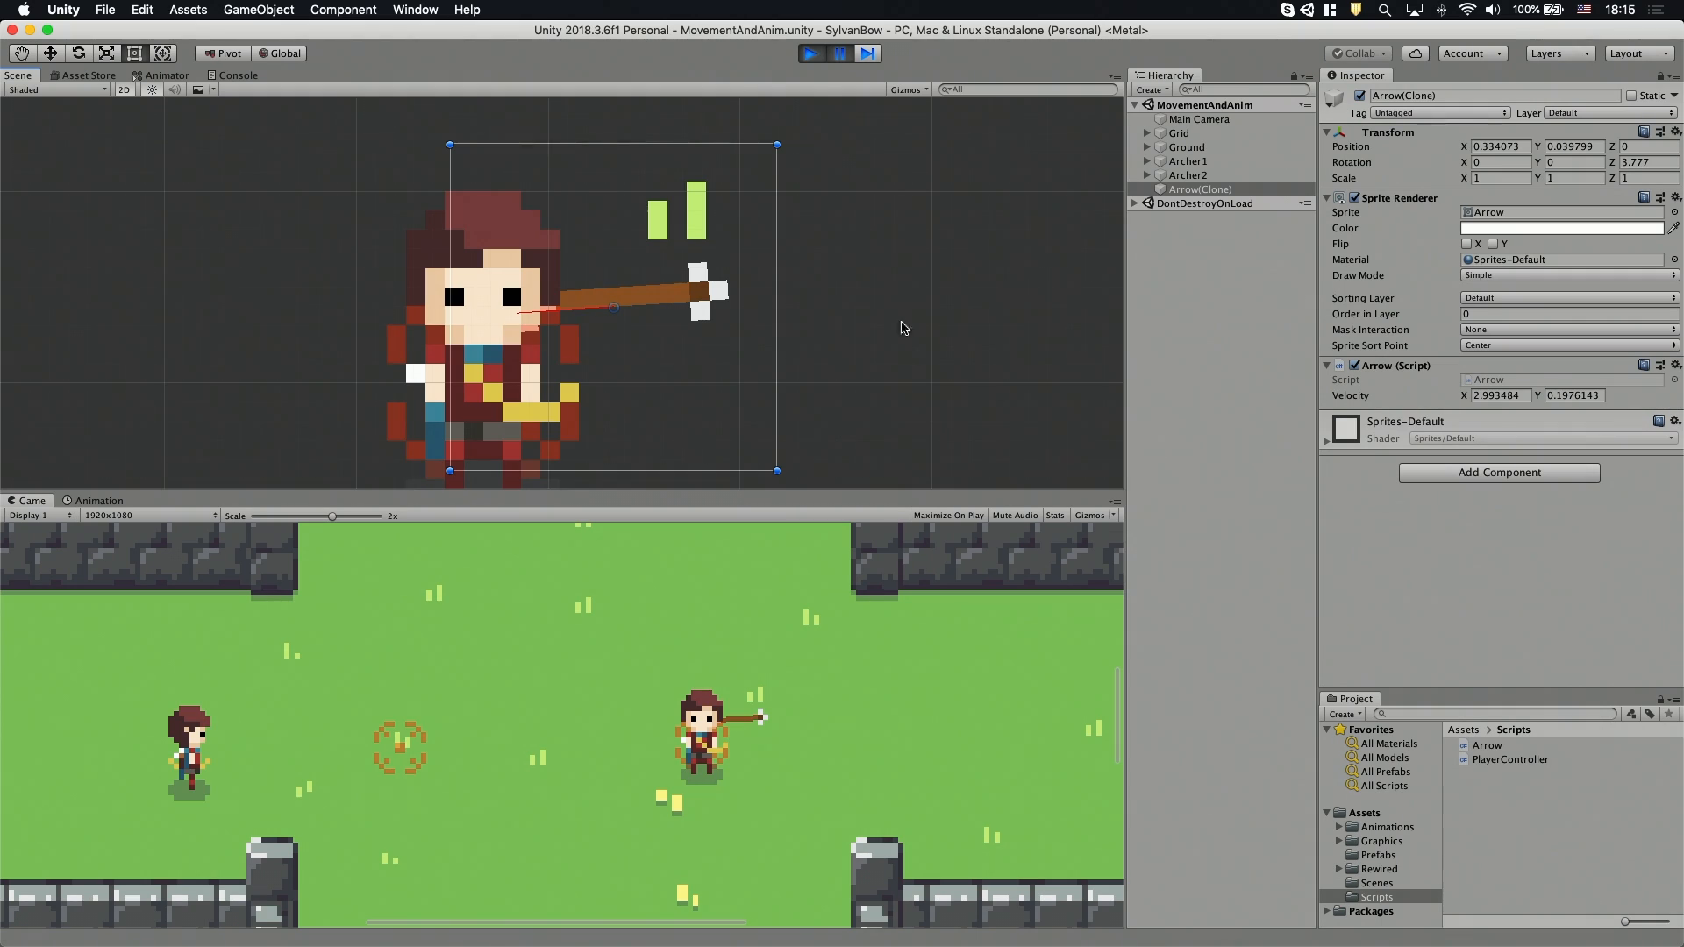
pyautogui.click(811, 53)
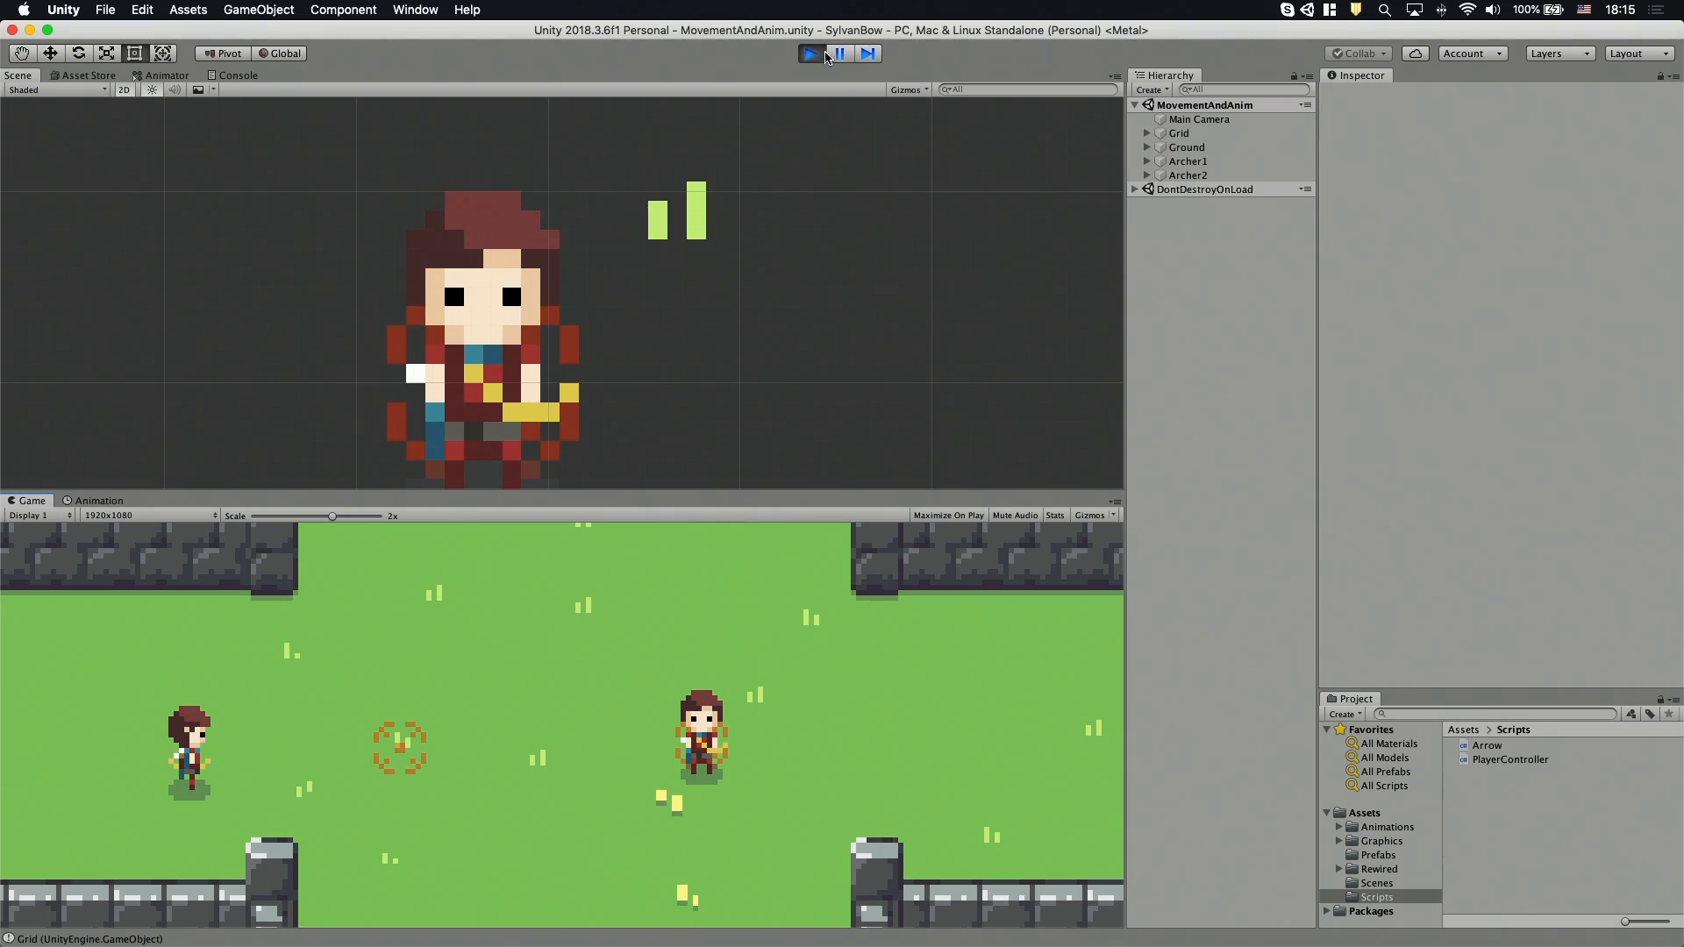
# Move the Arrow sprite's pivot to the arrowhead in the Sprite Editor and apply it
pyautogui.click(1379, 840)
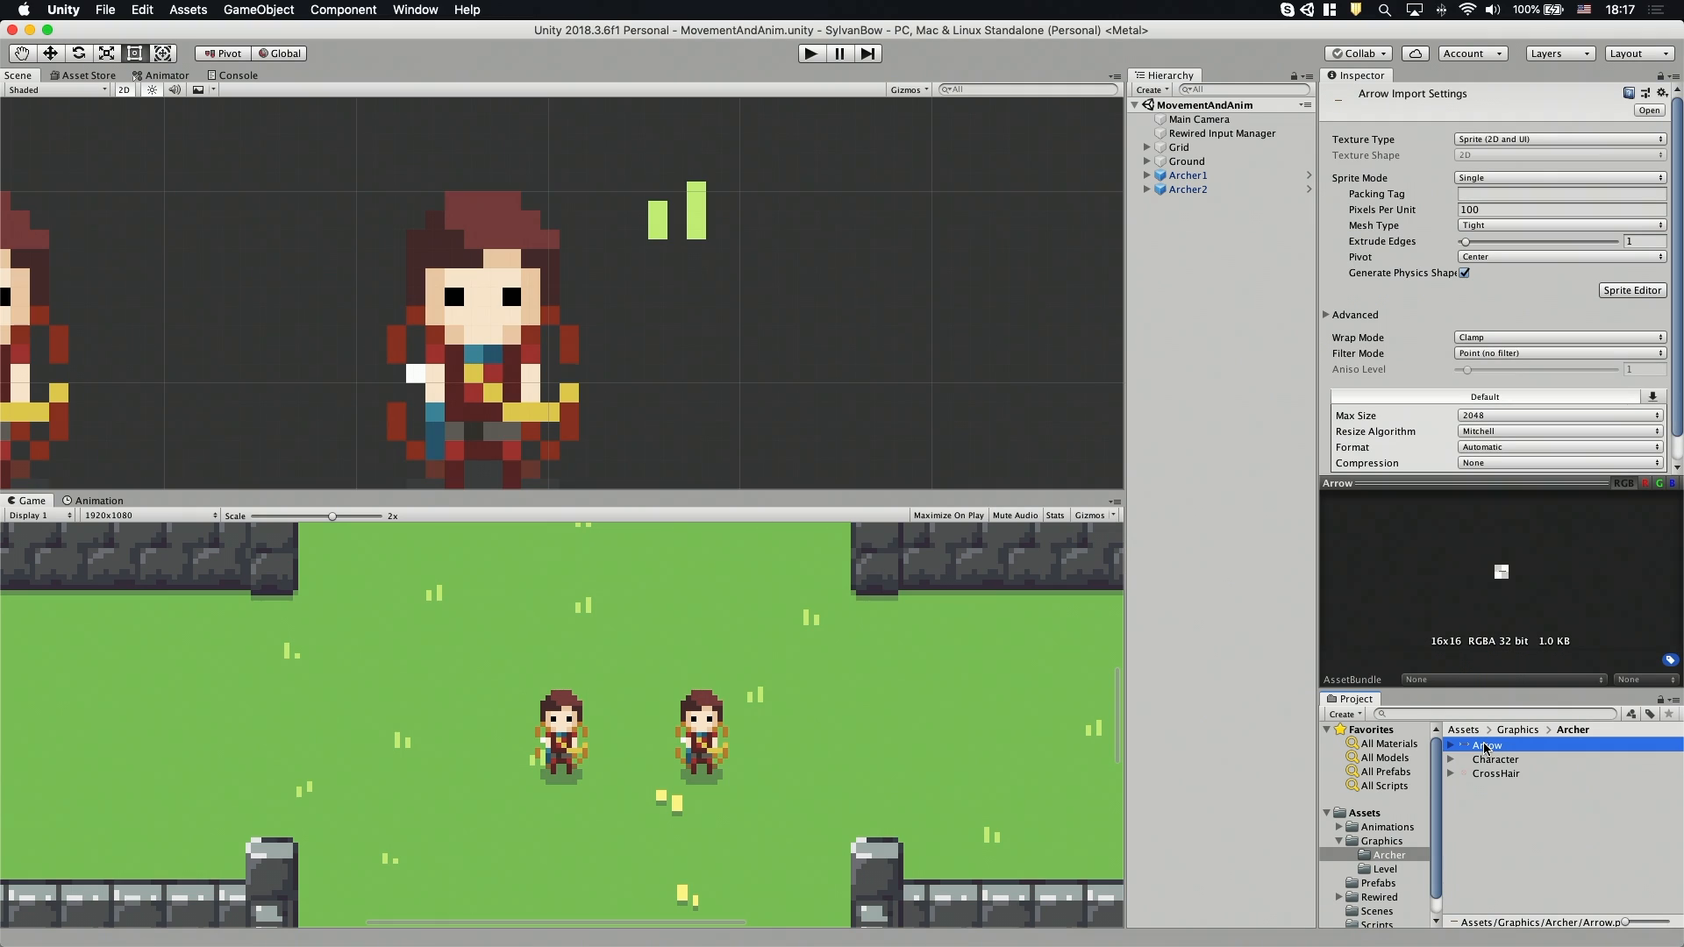
pyautogui.click(1631, 289)
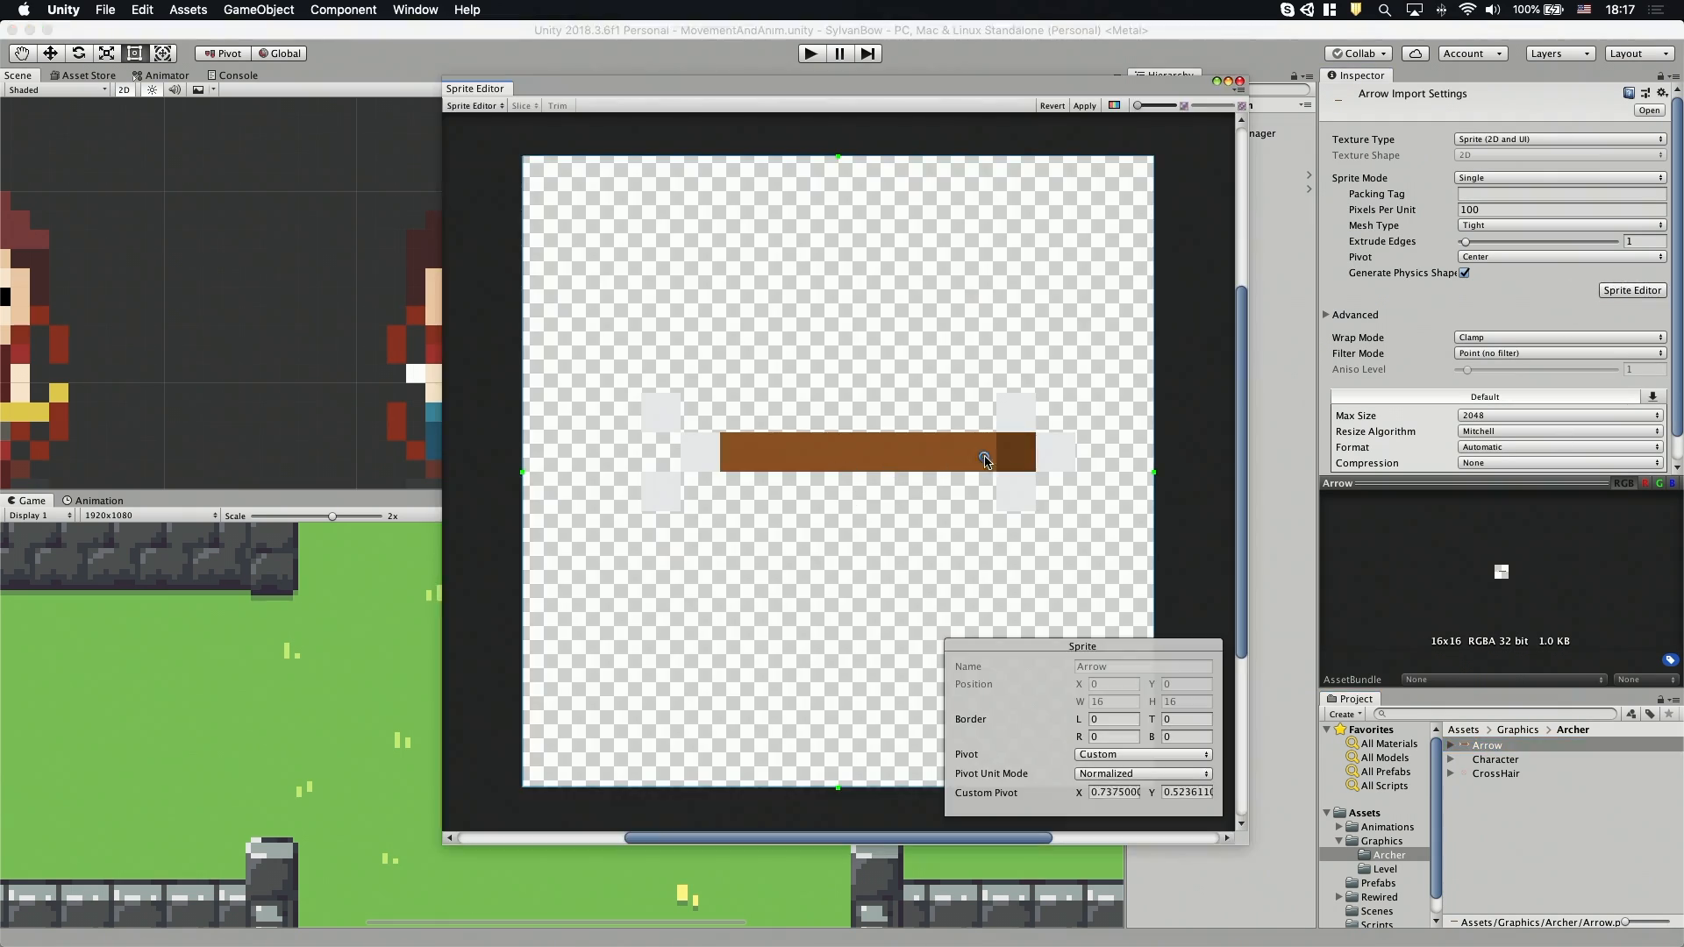
pyautogui.moveTo(981, 460); pyautogui.dragTo(1072, 452)
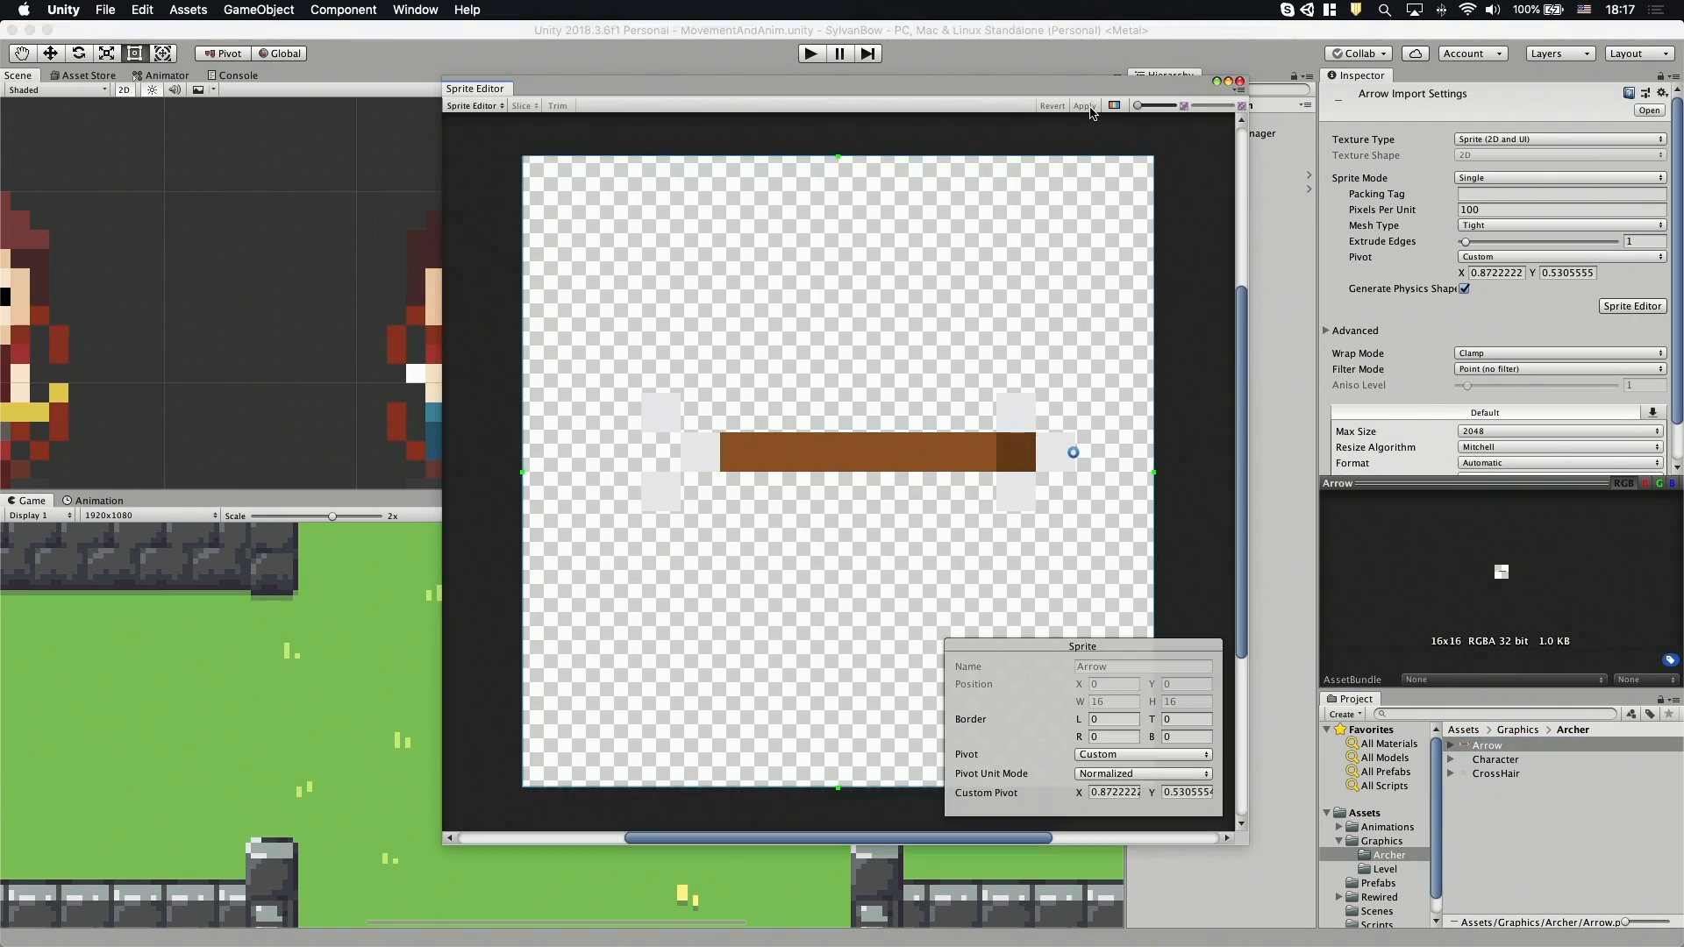
pyautogui.click(811, 53)
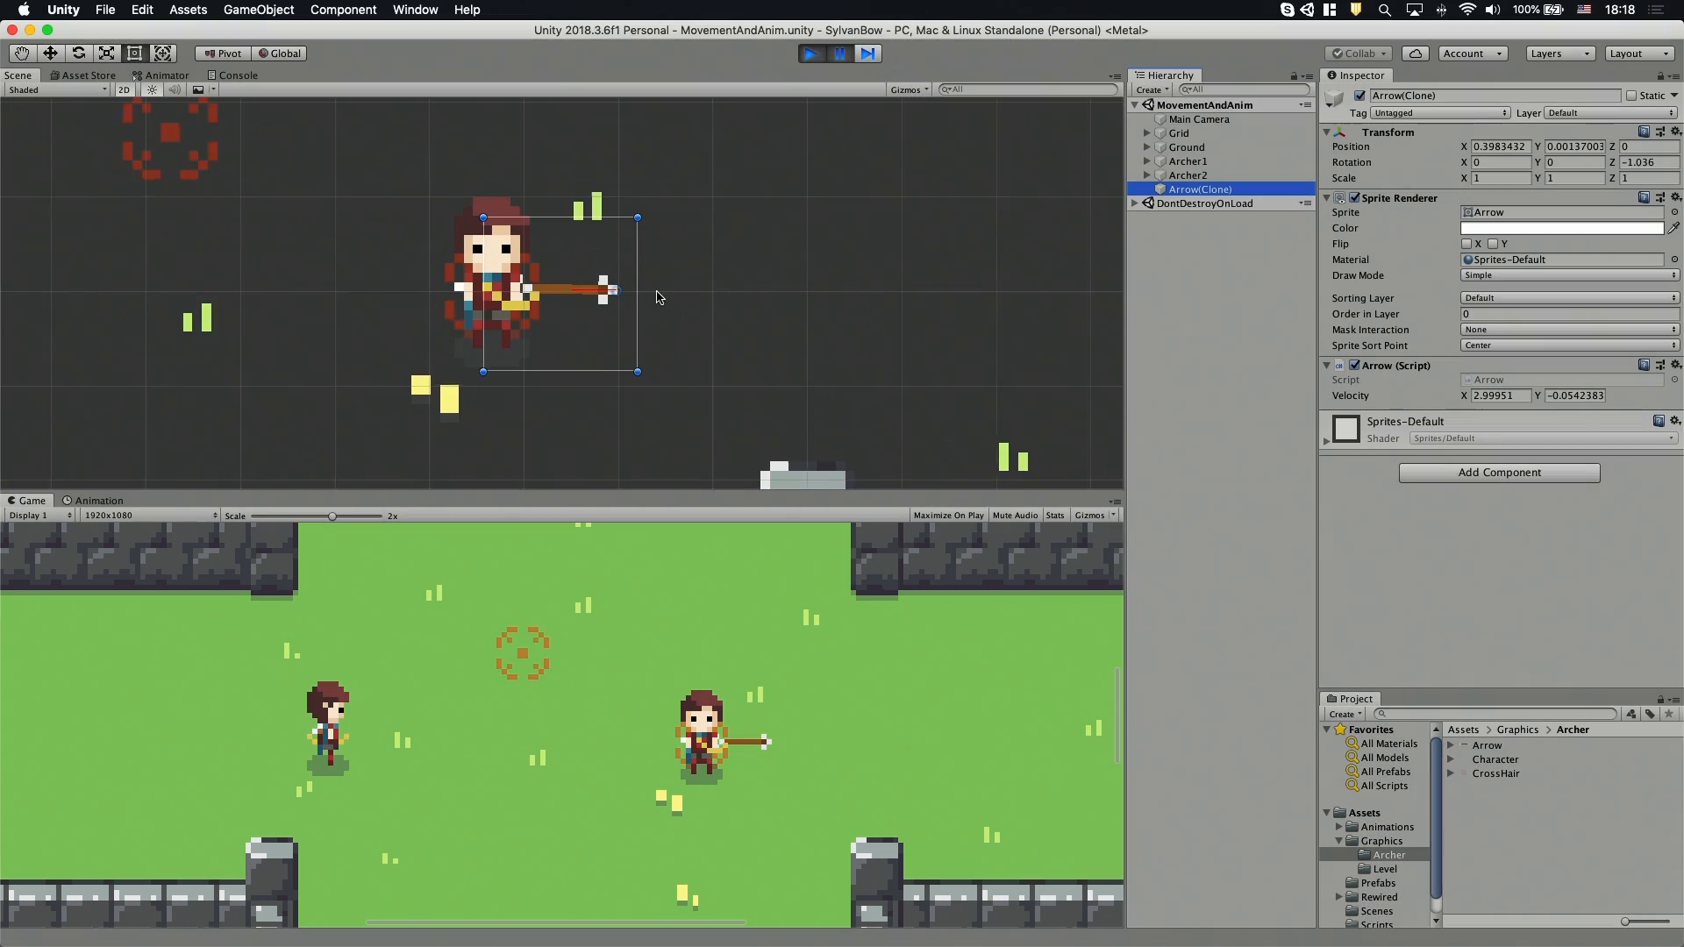